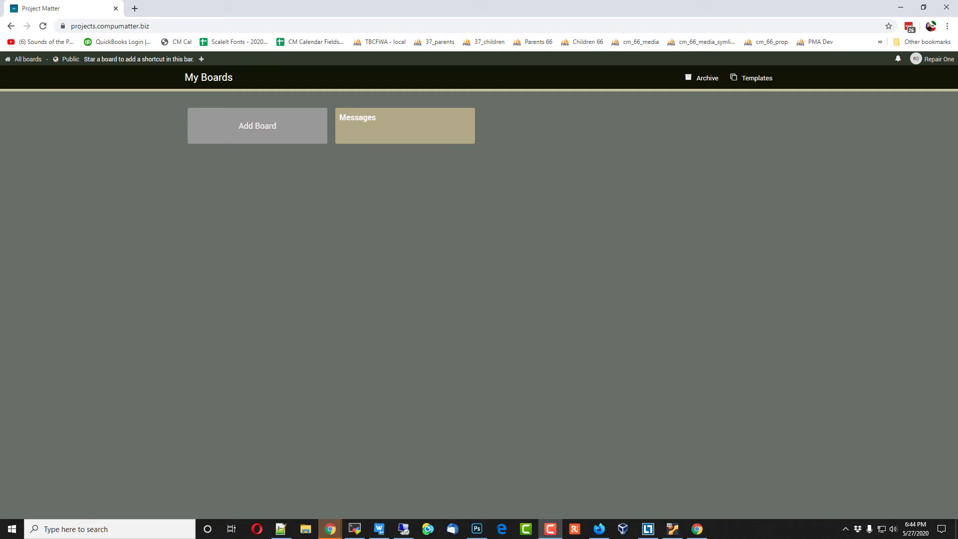
{"action": "mouse_move", "coordinate": [509, 342]}
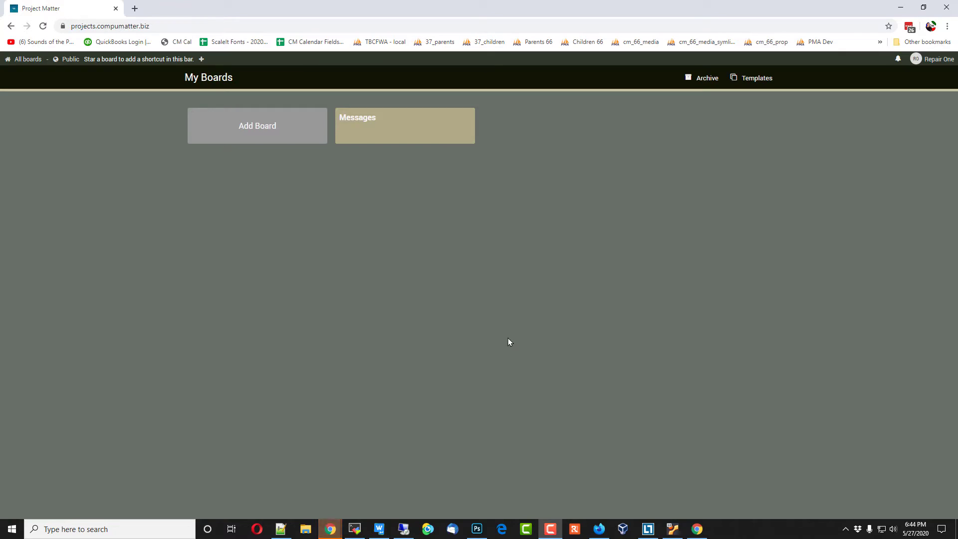
{"action": "mouse_move", "coordinate": [308, 252]}
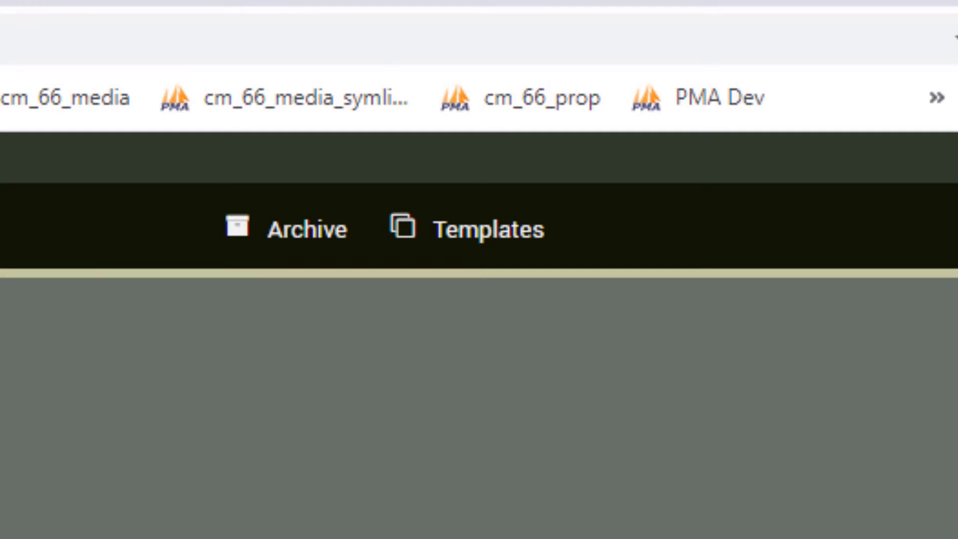
{"action": "mouse_move", "coordinate": [489, 256]}
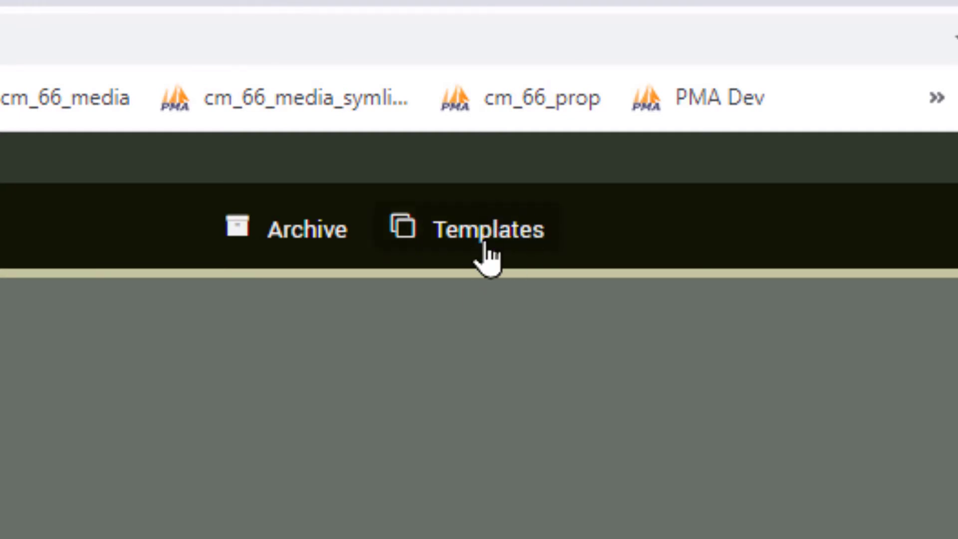
Step: On the Templates board, start a new list named 'CompuMatter Board Templ…'
{"action": "left_click", "coordinate": [485, 229]}
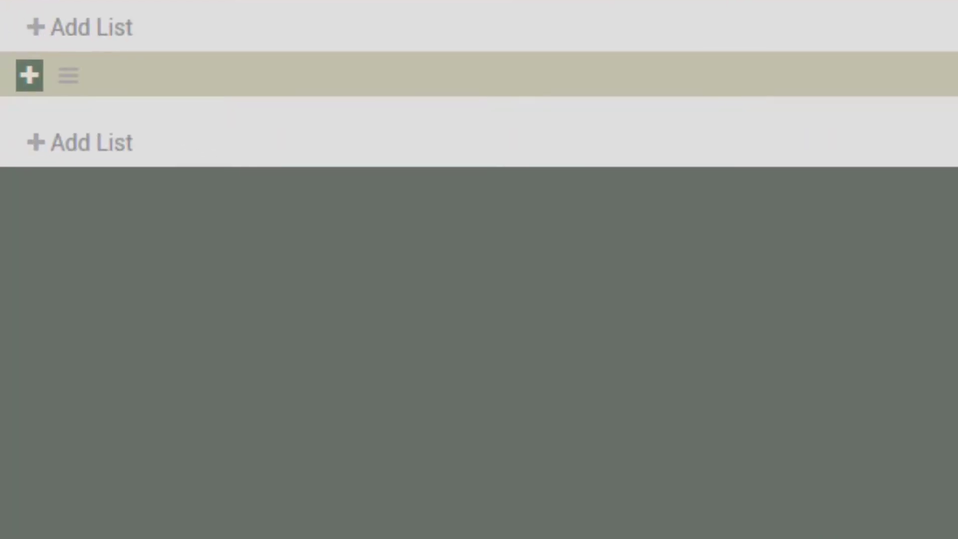
{"action": "mouse_move", "coordinate": [104, 159]}
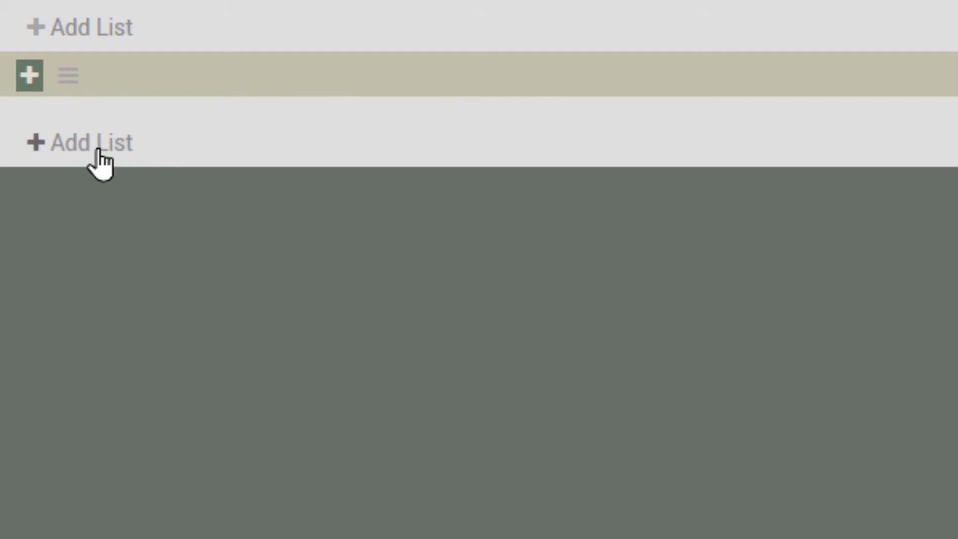
{"action": "left_click", "coordinate": [80, 143]}
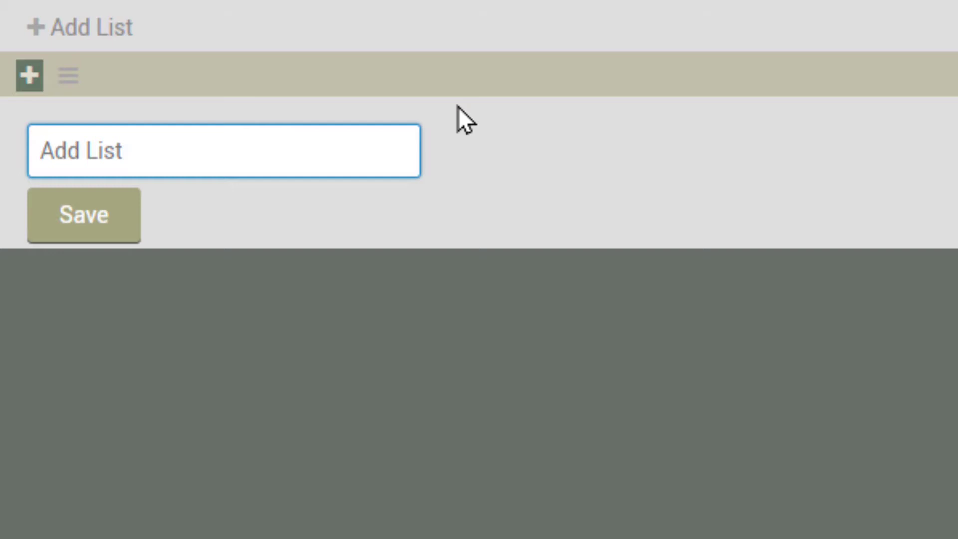
{"action": "left_click", "coordinate": [224, 150]}
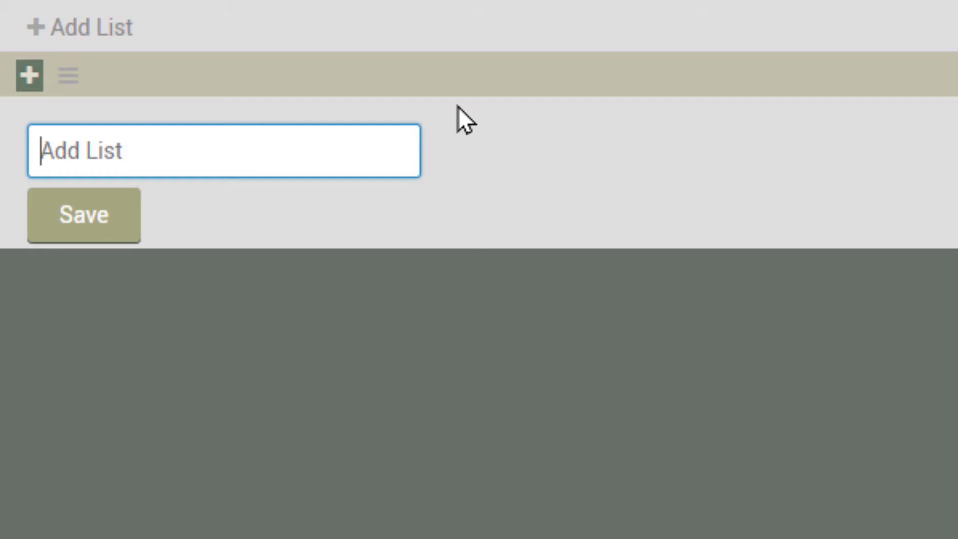
{"action": "type", "text": "C"}
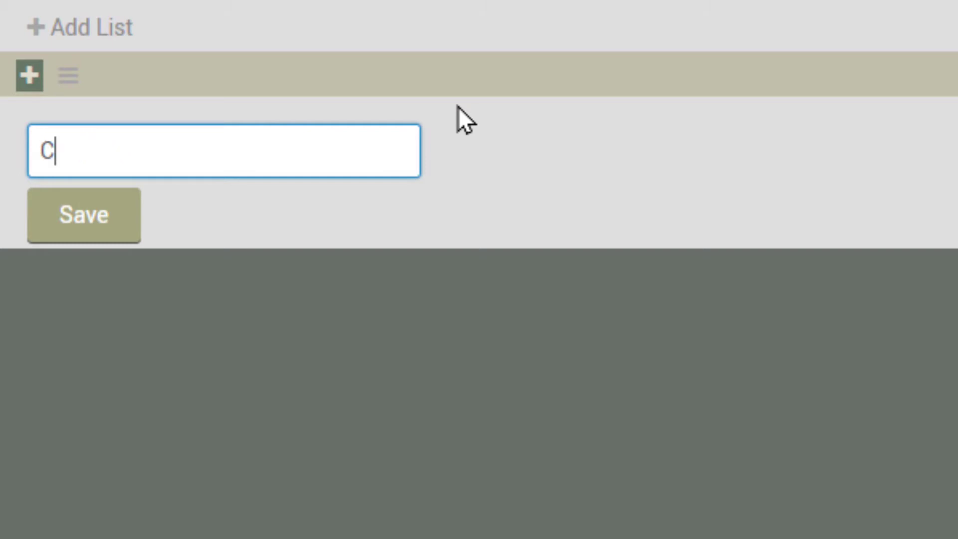
{"action": "type", "text": "ompuMatter"}
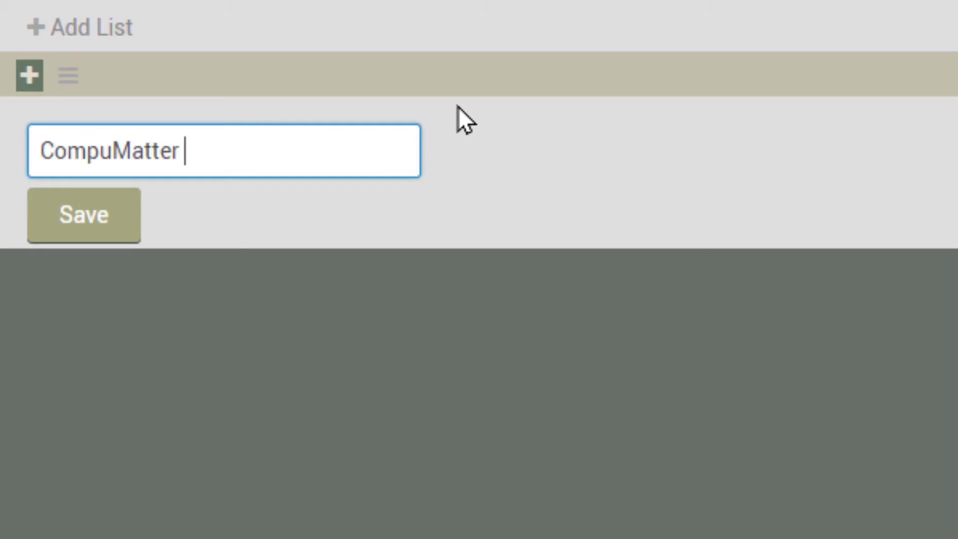
{"action": "type", "text": "Boar"}
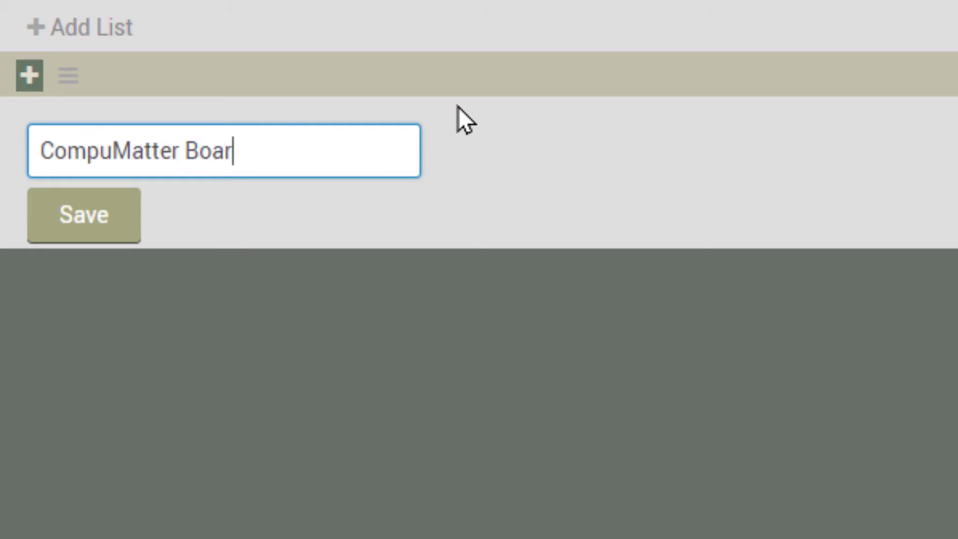
{"action": "type", "text": "d Templ"}
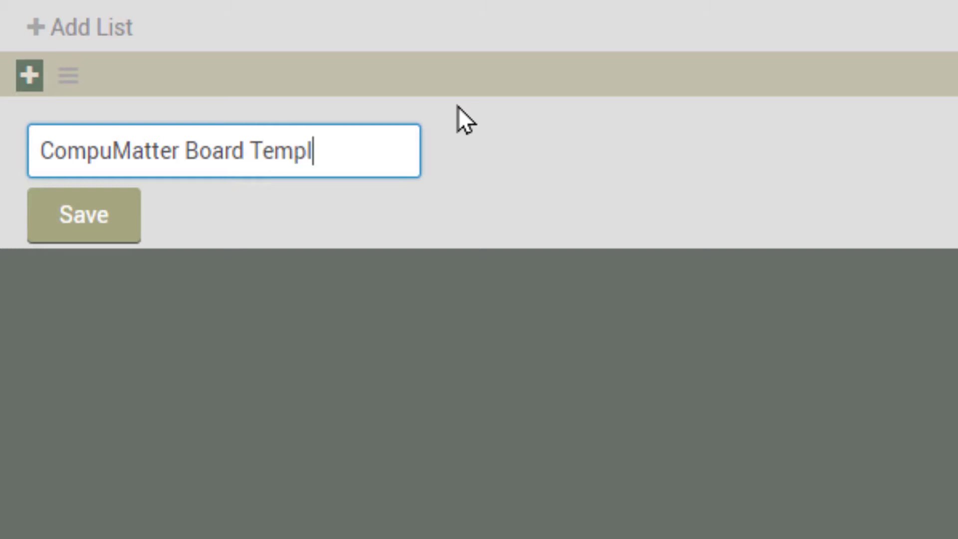
Step: Save the 'CompuMatter Board Templates' list and add a 'New Repair Clients' card to it
{"action": "left_click", "coordinate": [83, 215]}
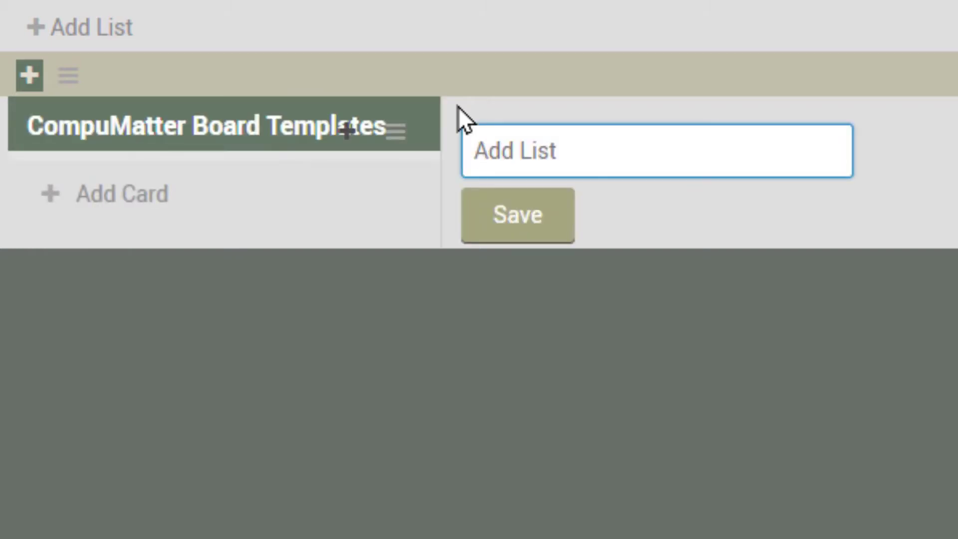
{"action": "mouse_move", "coordinate": [85, 208]}
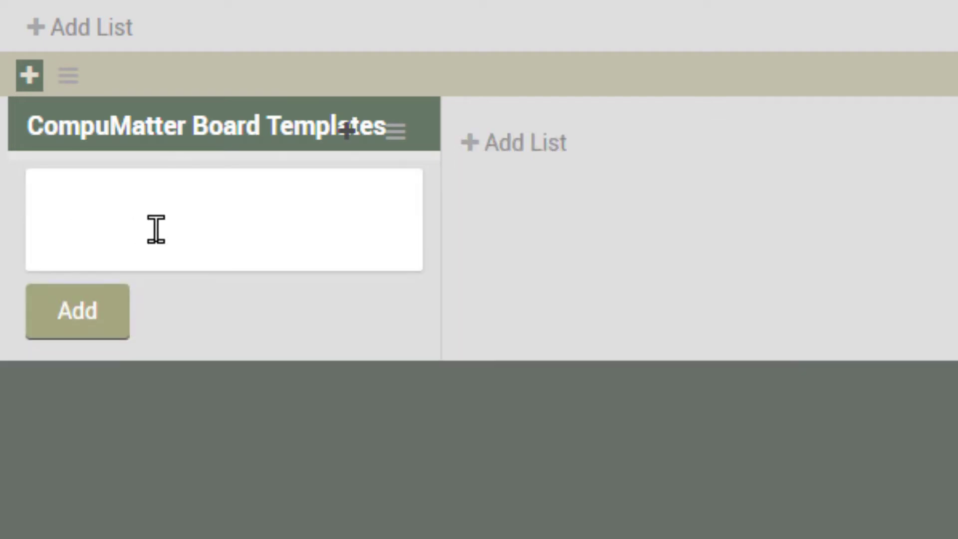
{"action": "mouse_move", "coordinate": [256, 182]}
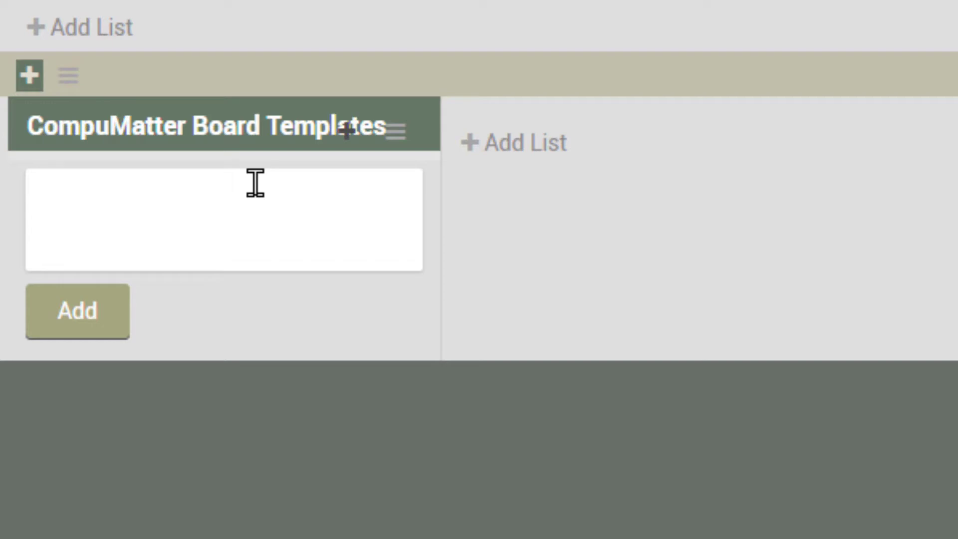
{"action": "type", "text": "New Rep"}
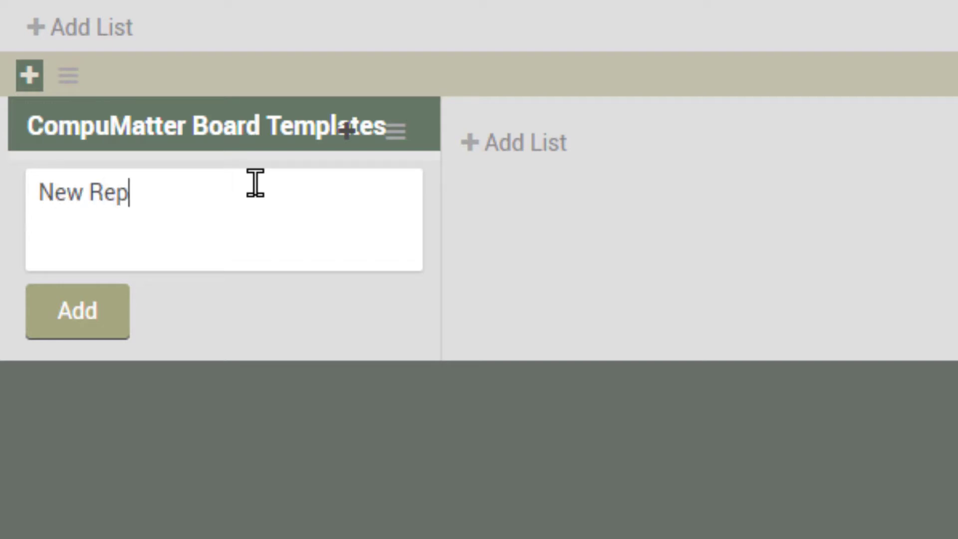
{"action": "type", "text": "air Clients"}
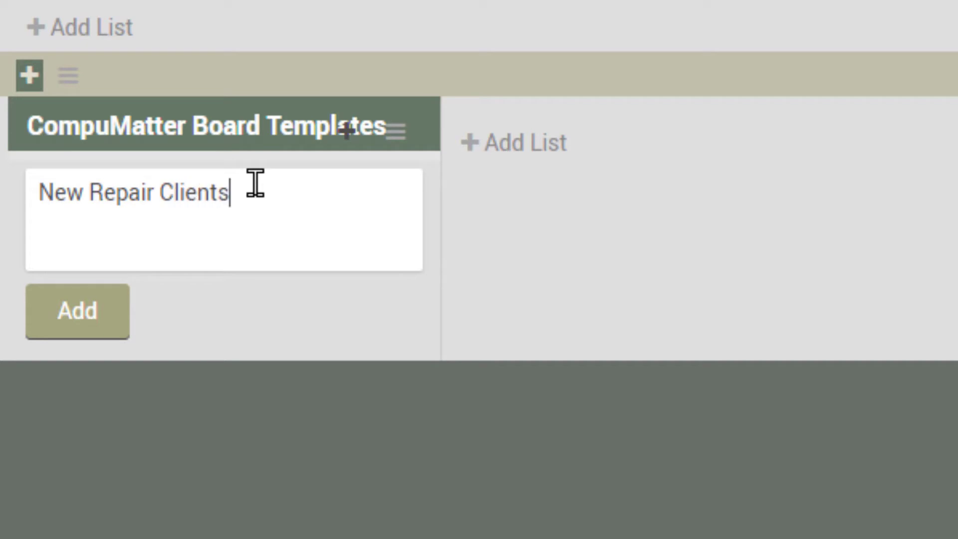
{"action": "left_click", "coordinate": [77, 311]}
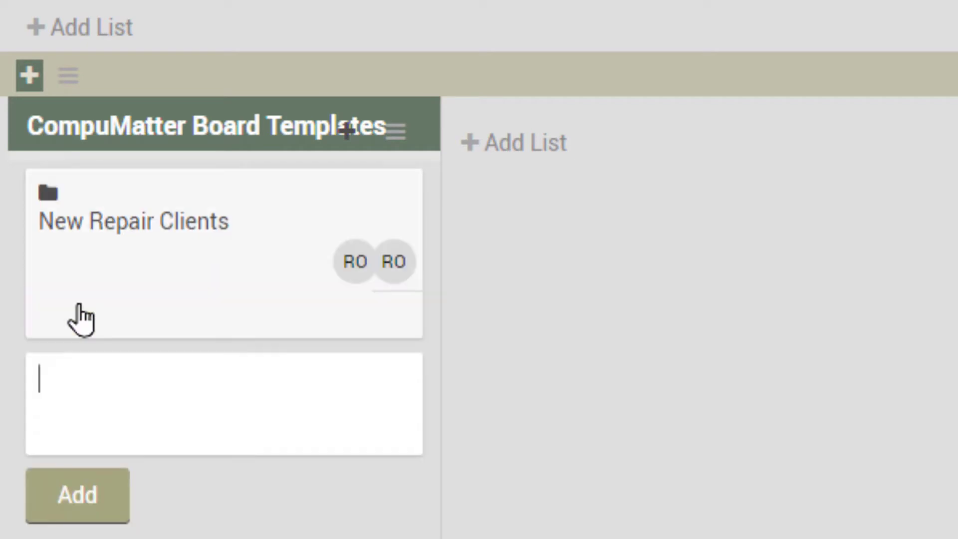
{"action": "mouse_move", "coordinate": [302, 333]}
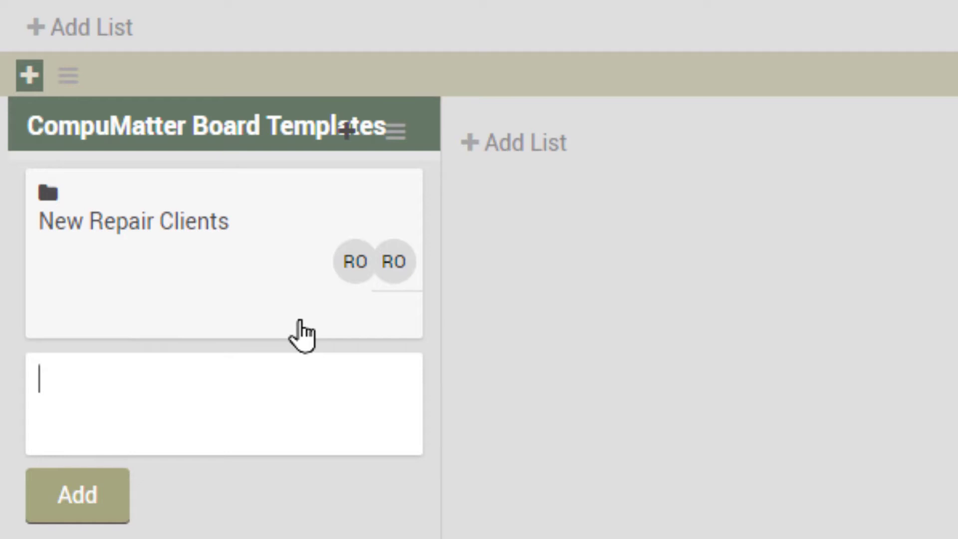
{"action": "mouse_move", "coordinate": [165, 293]}
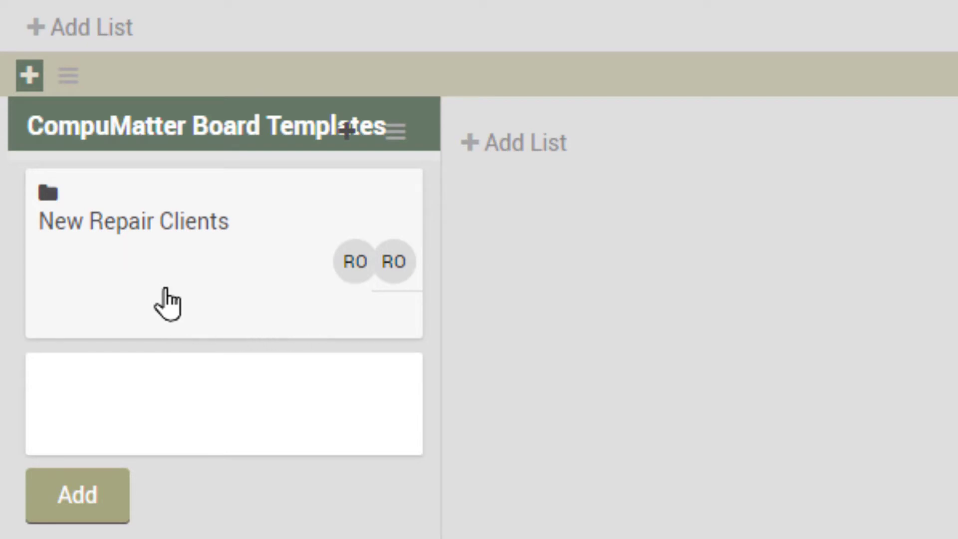
{"action": "mouse_move", "coordinate": [203, 168]}
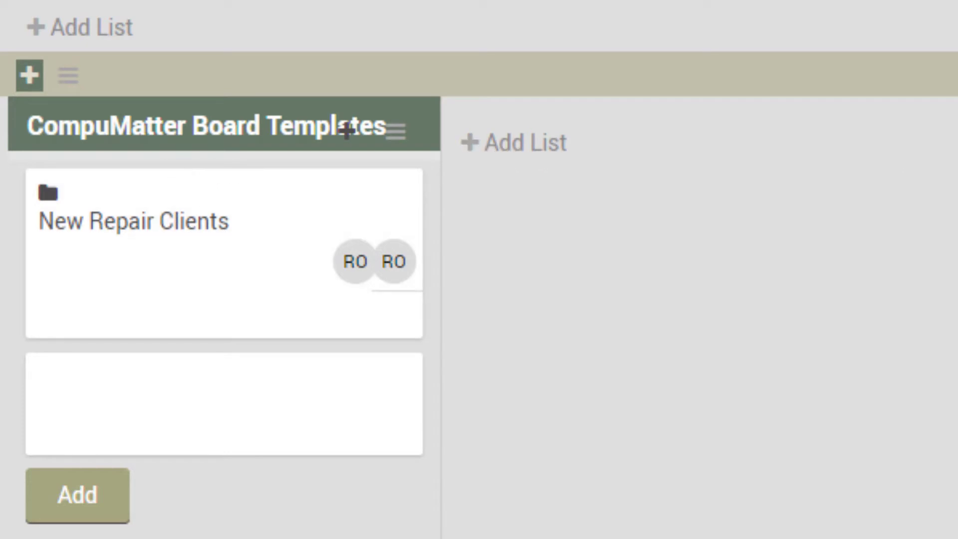
{"action": "mouse_move", "coordinate": [299, 253]}
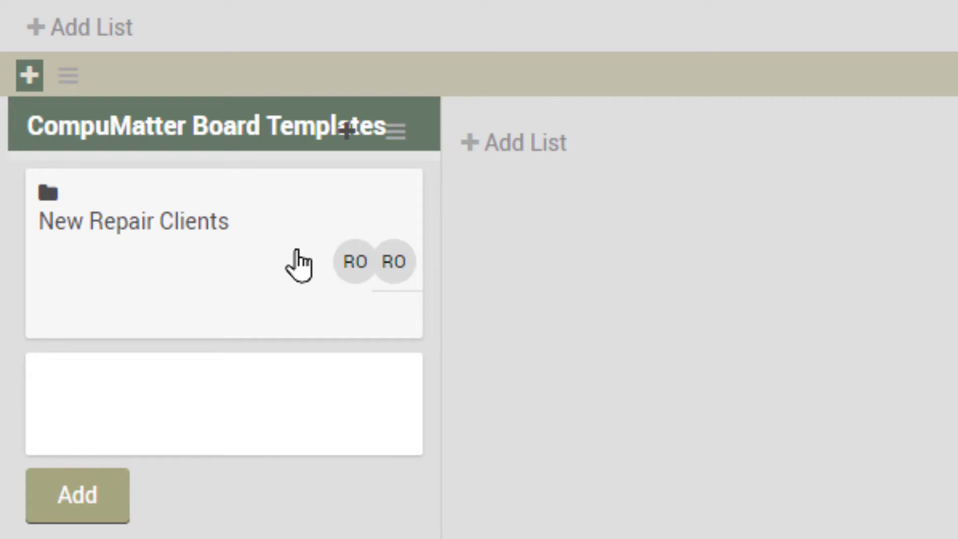
{"action": "left_click", "coordinate": [223, 405]}
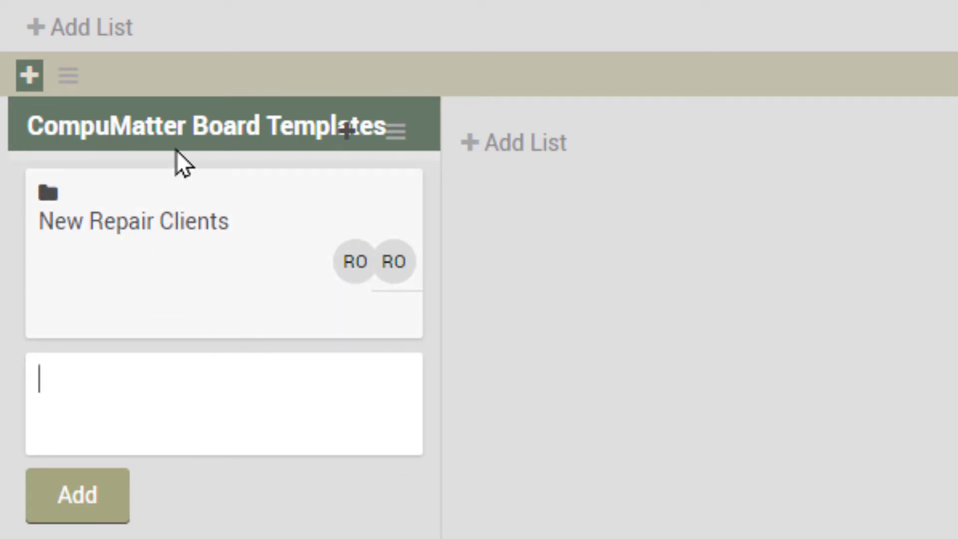
{"action": "mouse_move", "coordinate": [165, 235]}
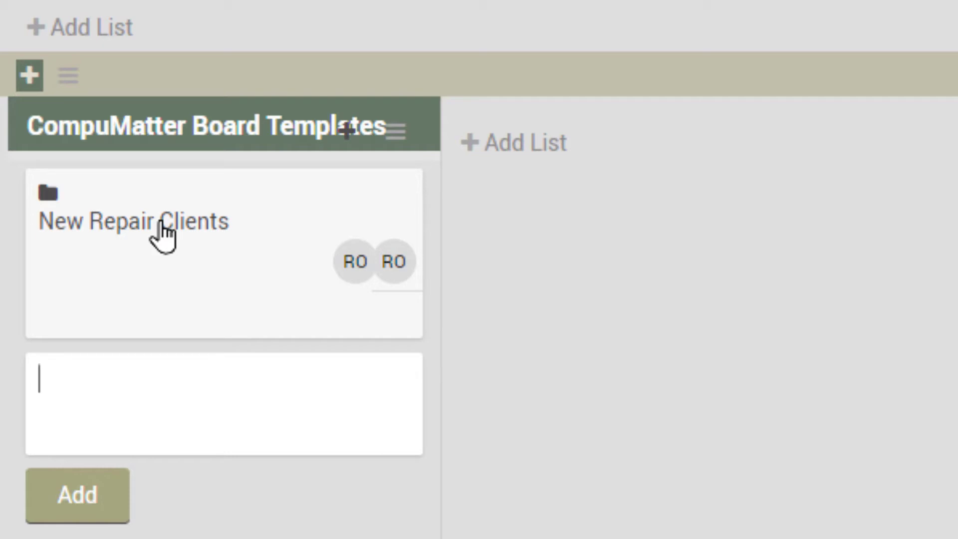
{"action": "mouse_move", "coordinate": [93, 244]}
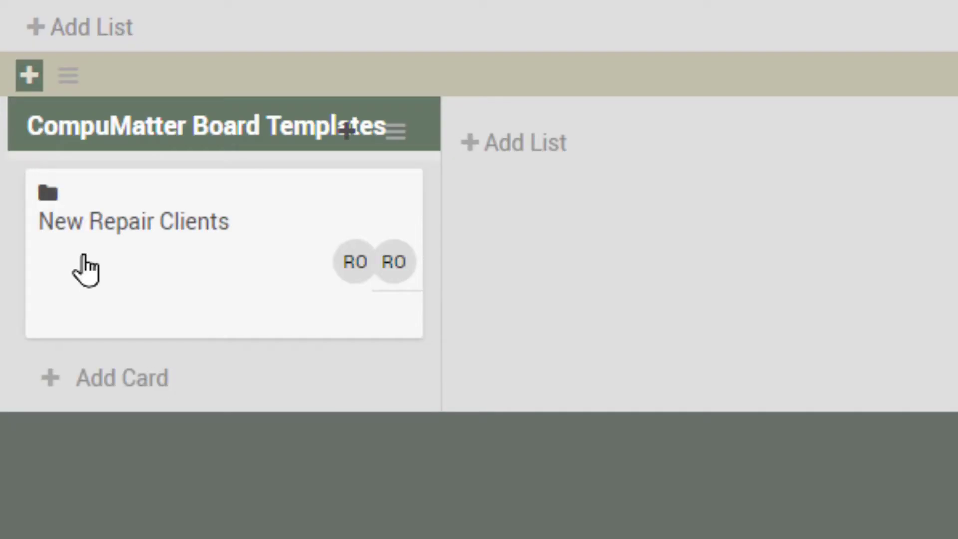
Step: Add lists such as Todo to the New Repair Clients template board, then return to Templates
{"action": "left_click", "coordinate": [133, 221]}
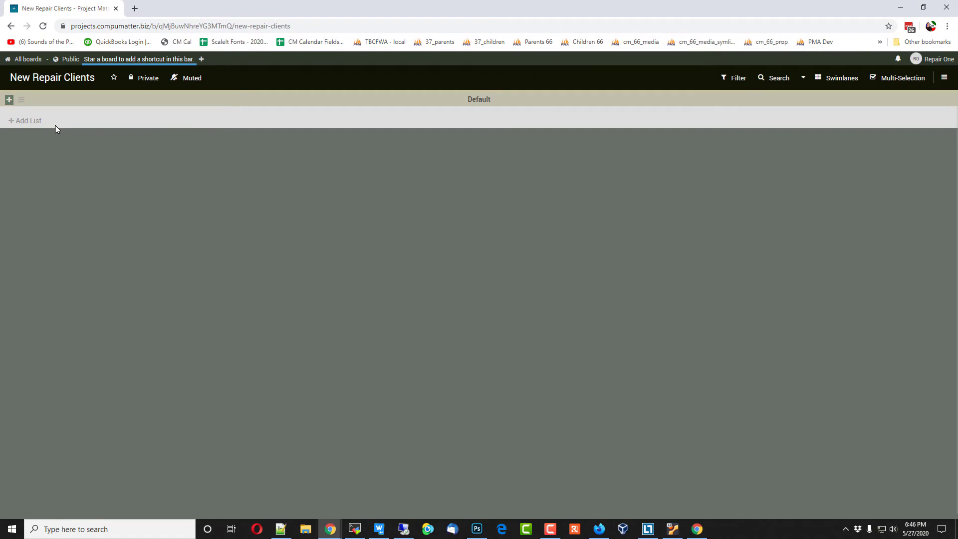
{"action": "mouse_move", "coordinate": [9, 101]}
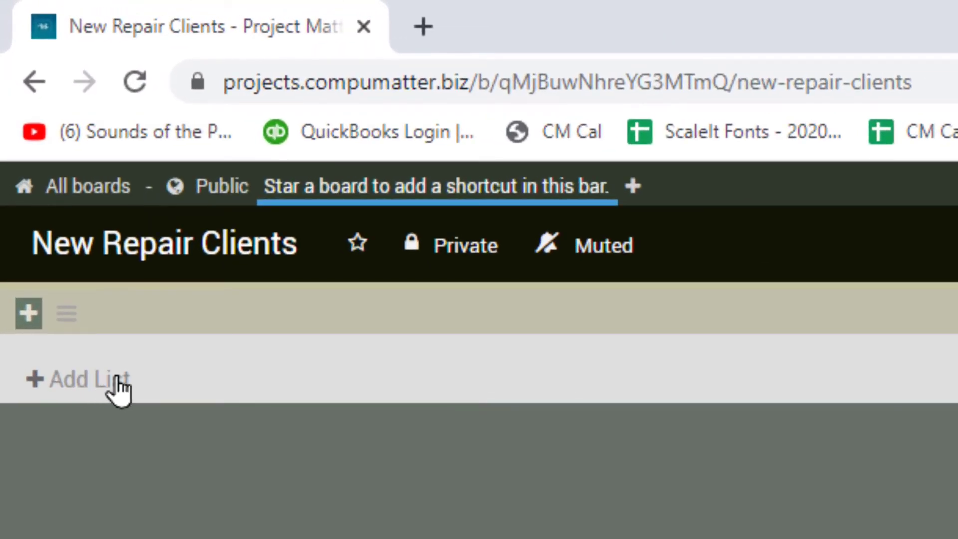
{"action": "mouse_move", "coordinate": [92, 379]}
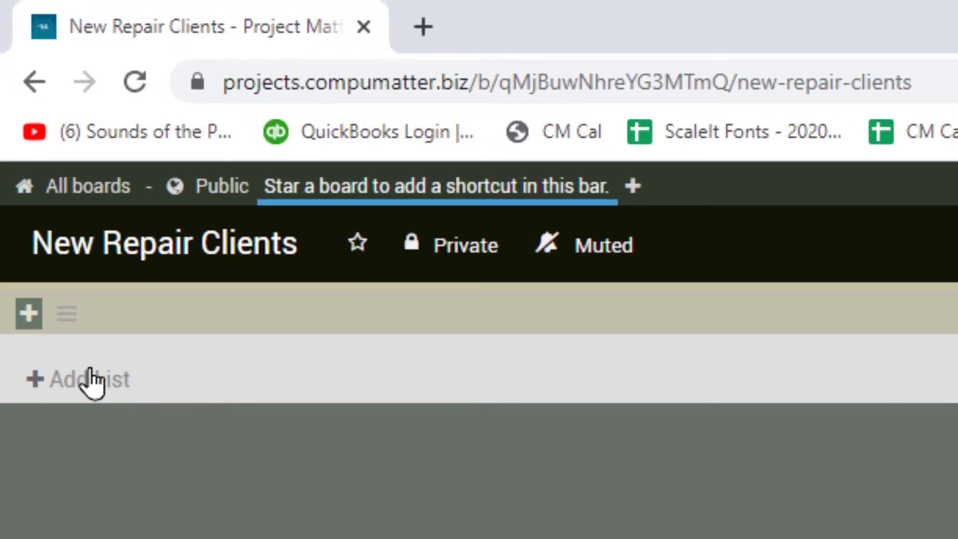
{"action": "left_click", "coordinate": [79, 378]}
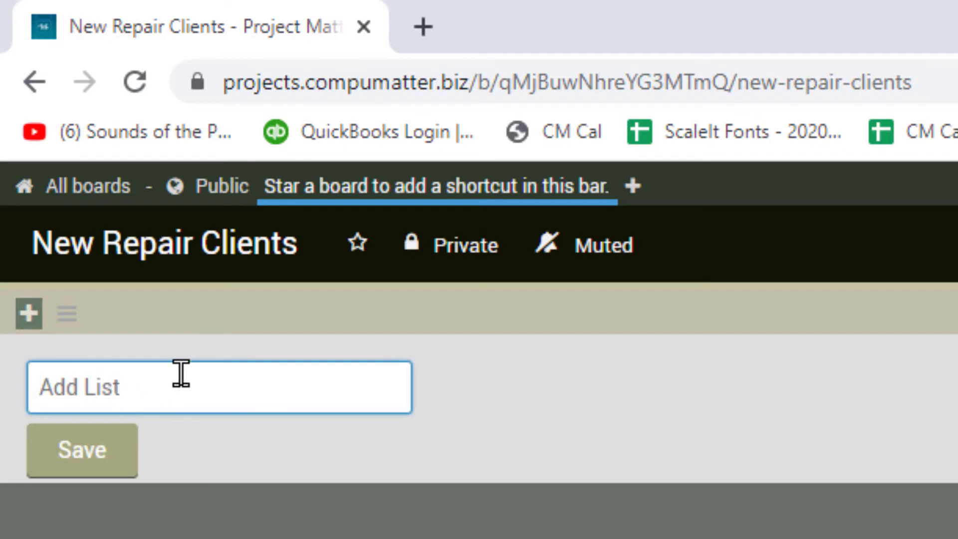
{"action": "type", "text": "Todo"}
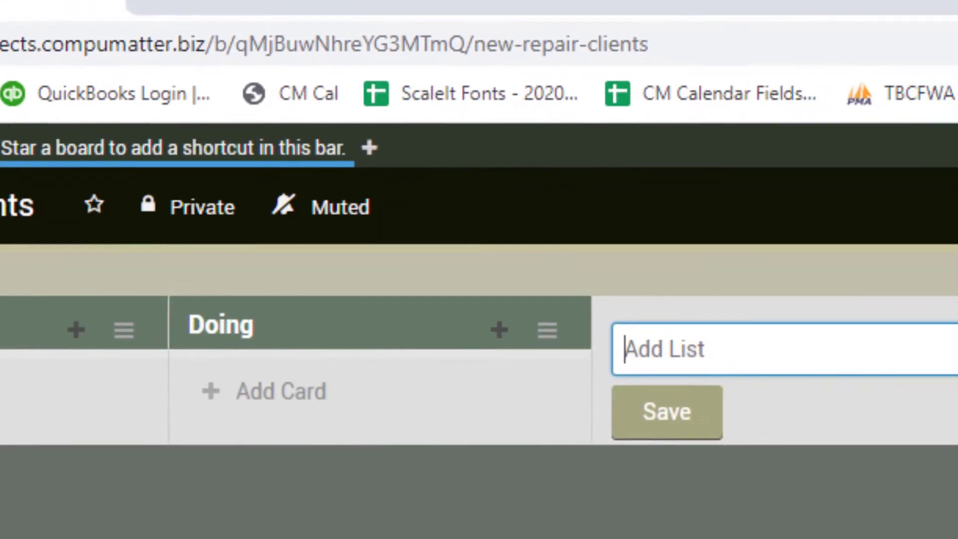
{"action": "scroll", "scroll_direction": "down", "scroll_amount": 3}
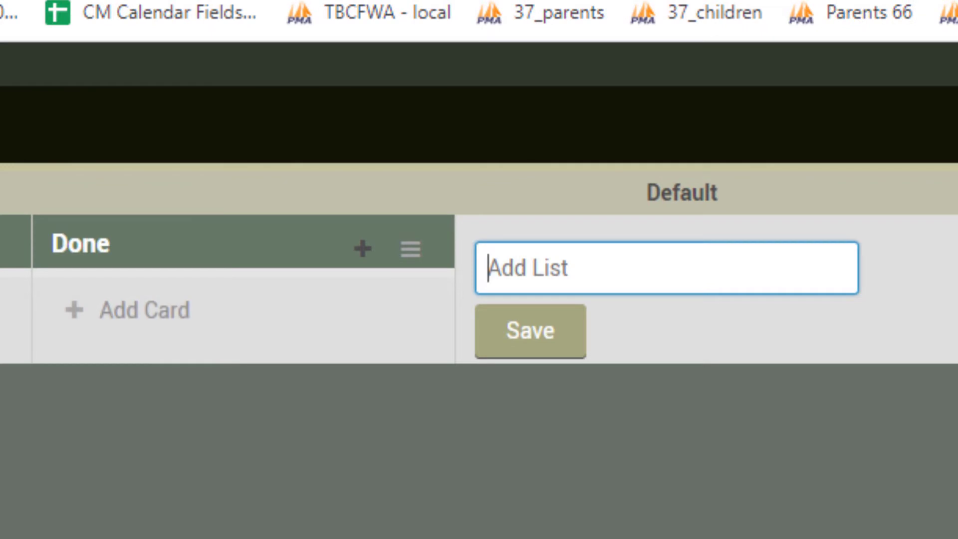
{"action": "type", "text": "Pending"}
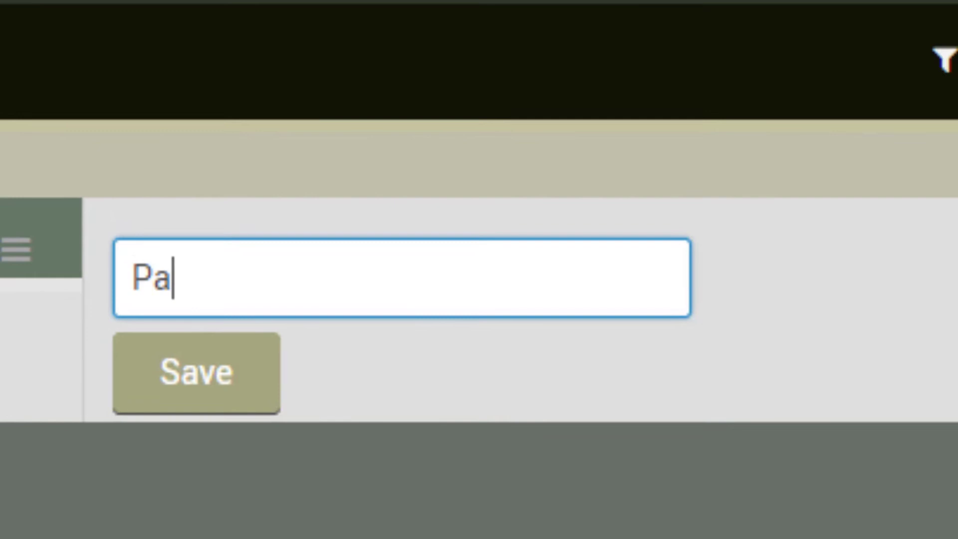
{"action": "type", "text": "nding Cli"}
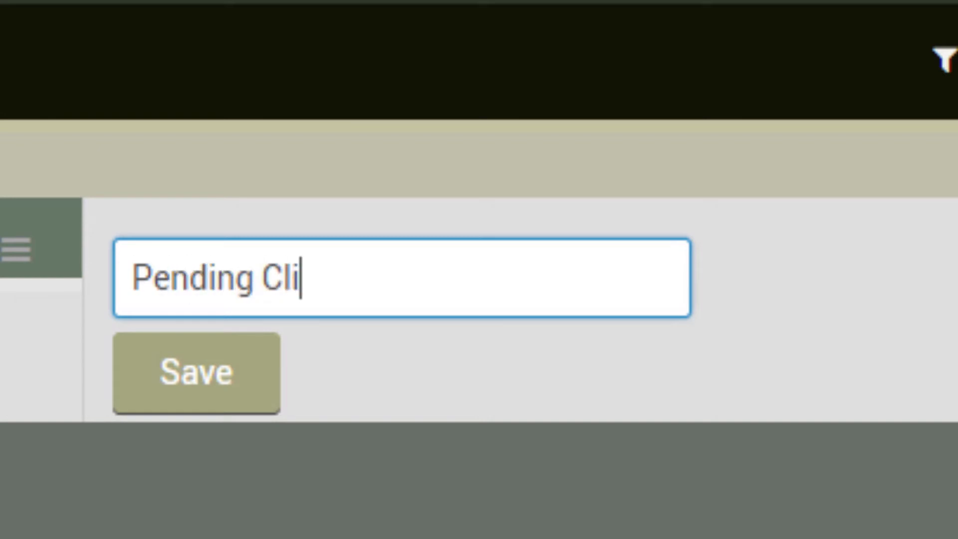
{"action": "left_click", "coordinate": [196, 373]}
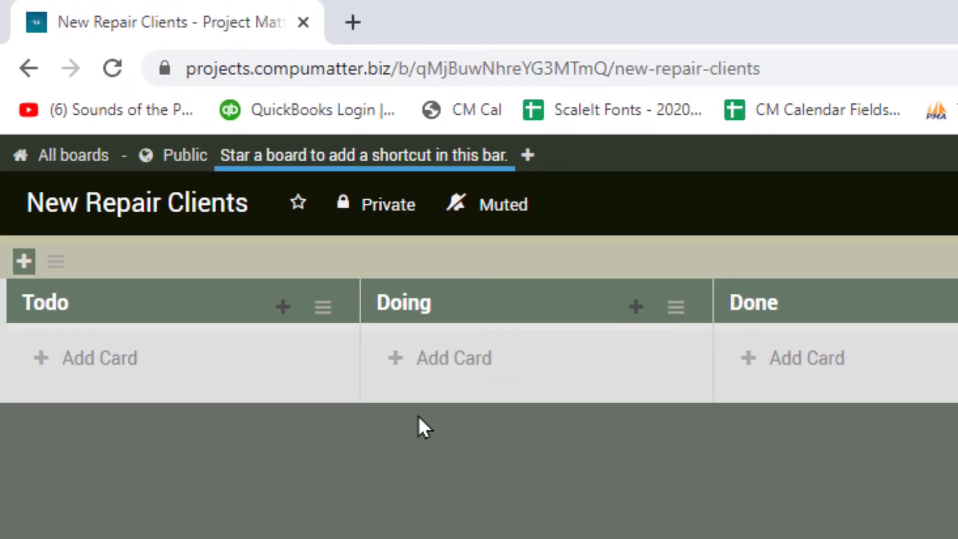
{"action": "left_click", "coordinate": [135, 202]}
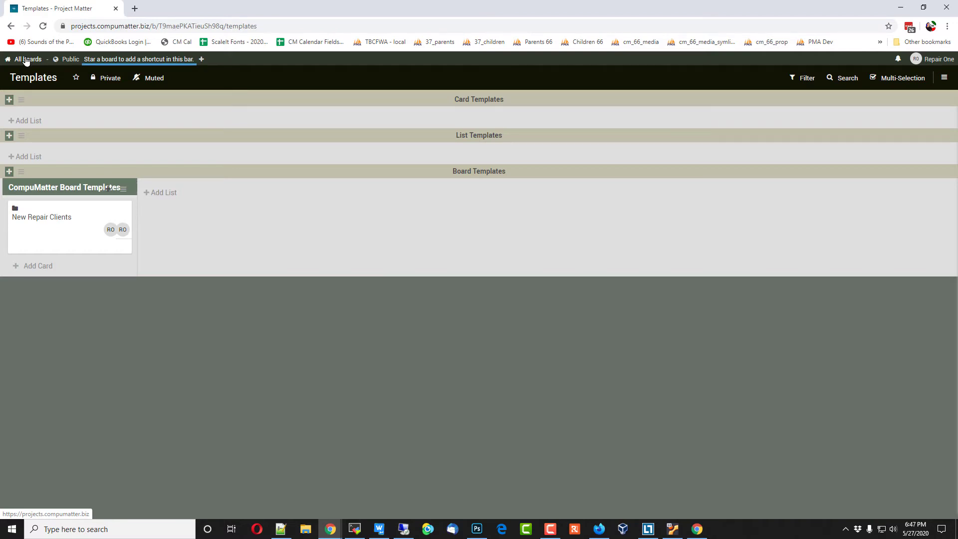
Step: Return from the Templates board to the All boards overview
{"action": "left_click", "coordinate": [28, 59]}
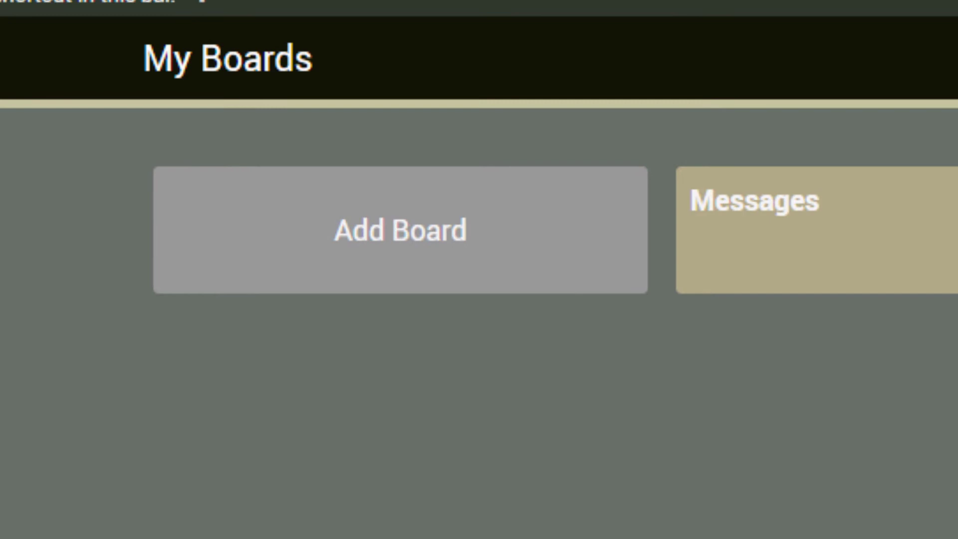
{"action": "mouse_move", "coordinate": [349, 440]}
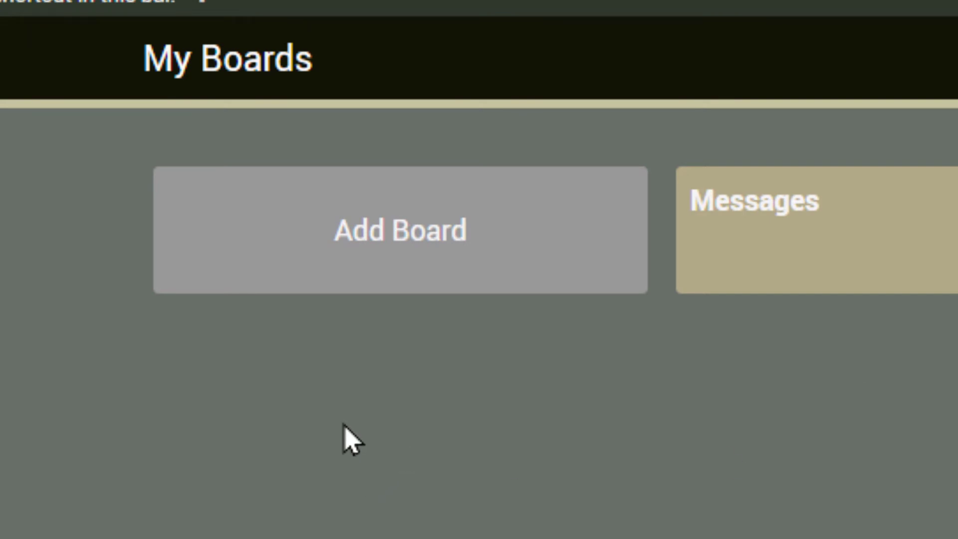
Step: Start a new board and try choosing New Repair Clients from the template list
{"action": "left_click", "coordinate": [400, 230]}
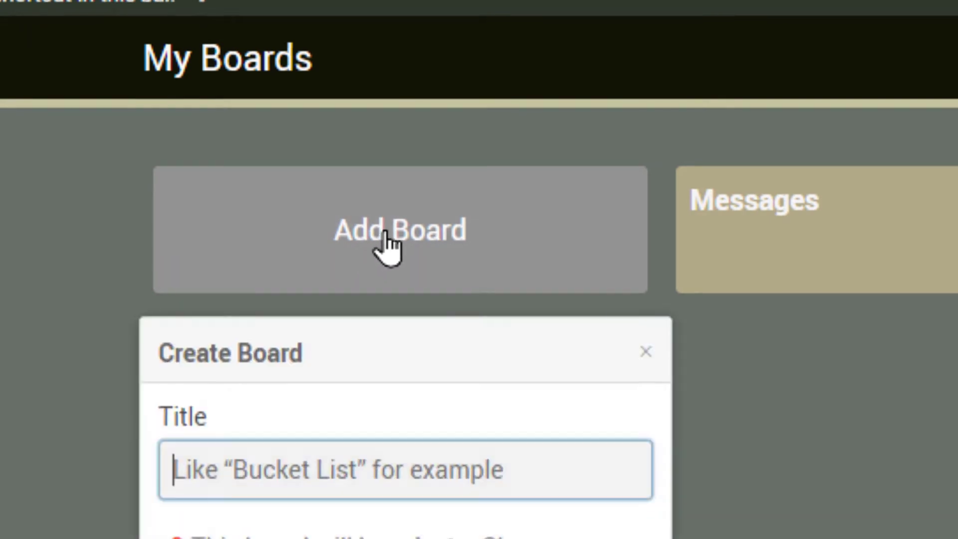
{"action": "scroll", "scroll_direction": "down", "scroll_amount": 3}
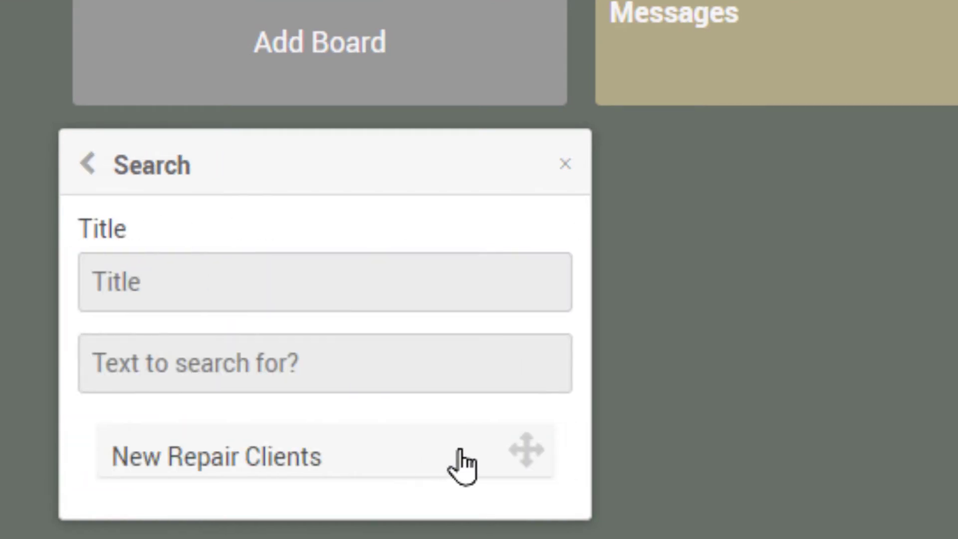
{"action": "mouse_move", "coordinate": [272, 464]}
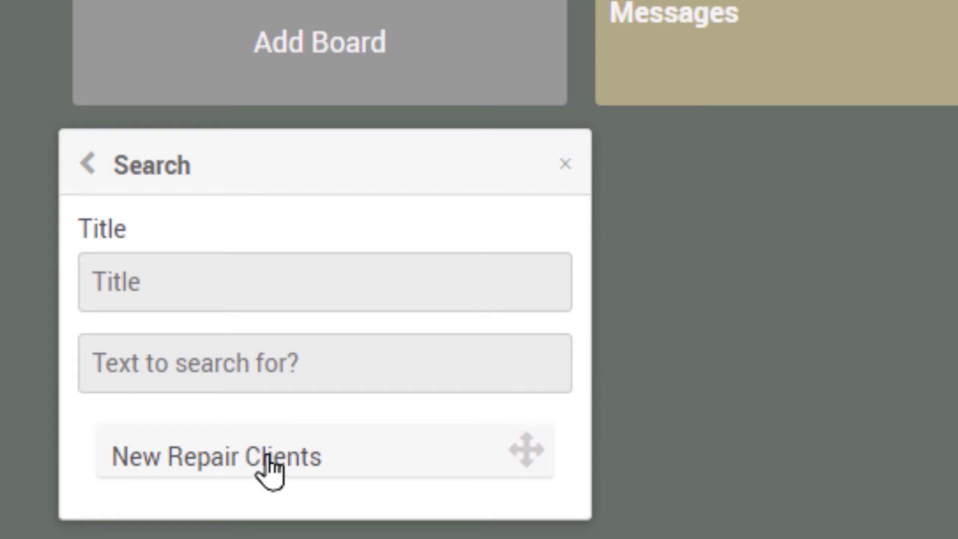
{"action": "mouse_move", "coordinate": [250, 457]}
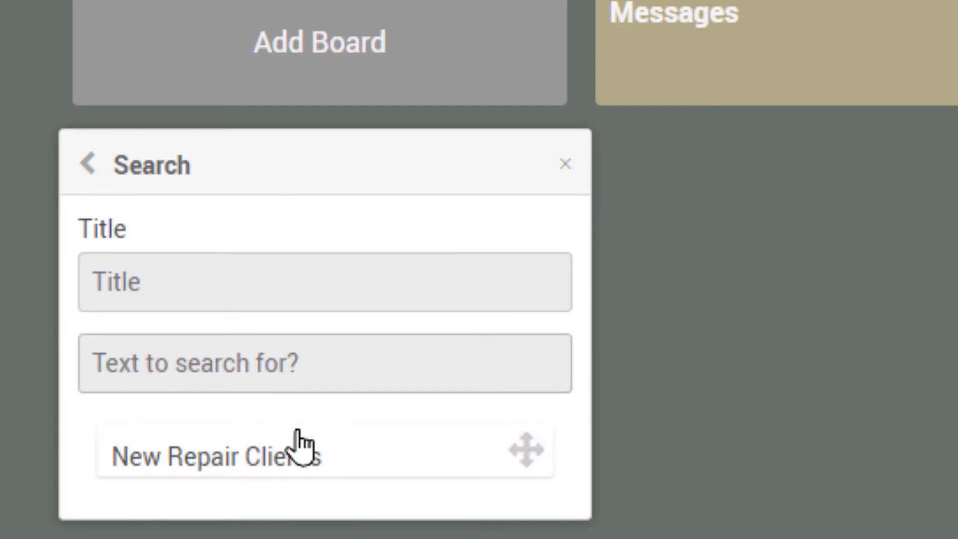
{"action": "double_click", "coordinate": [215, 455]}
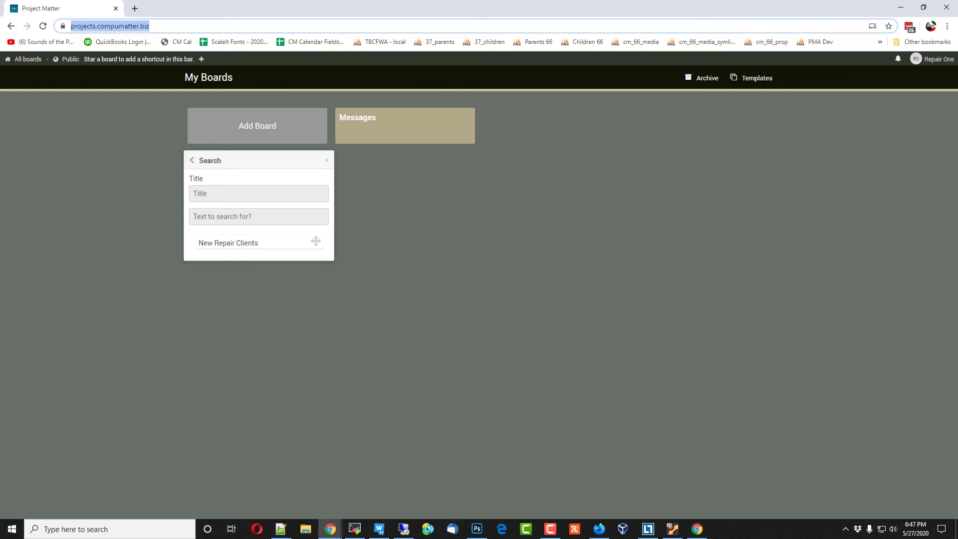
Step: Check the site in Firefox, then enter the site URL and 'Tom Jones' in the search field
{"action": "left_click", "coordinate": [598, 528]}
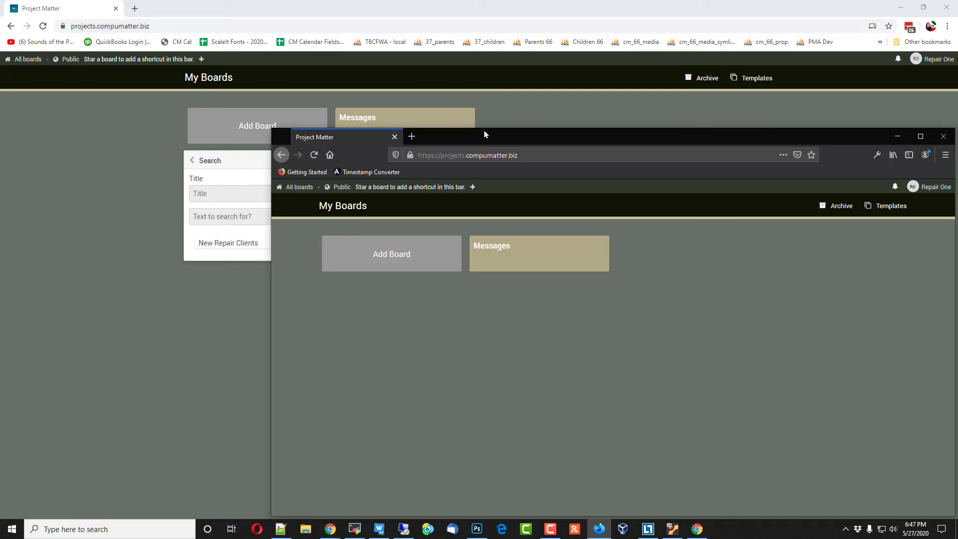
{"action": "left_click", "coordinate": [920, 136]}
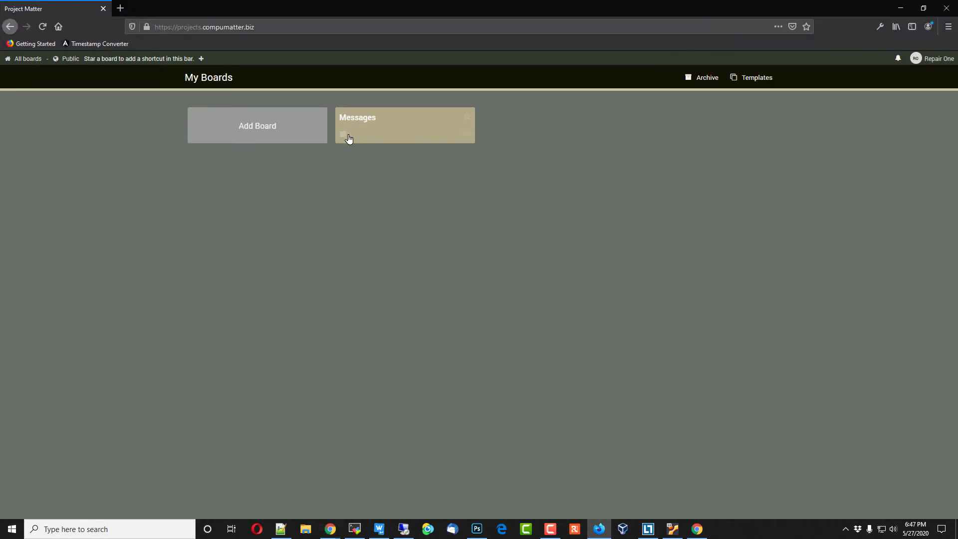
{"action": "left_click", "coordinate": [256, 125]}
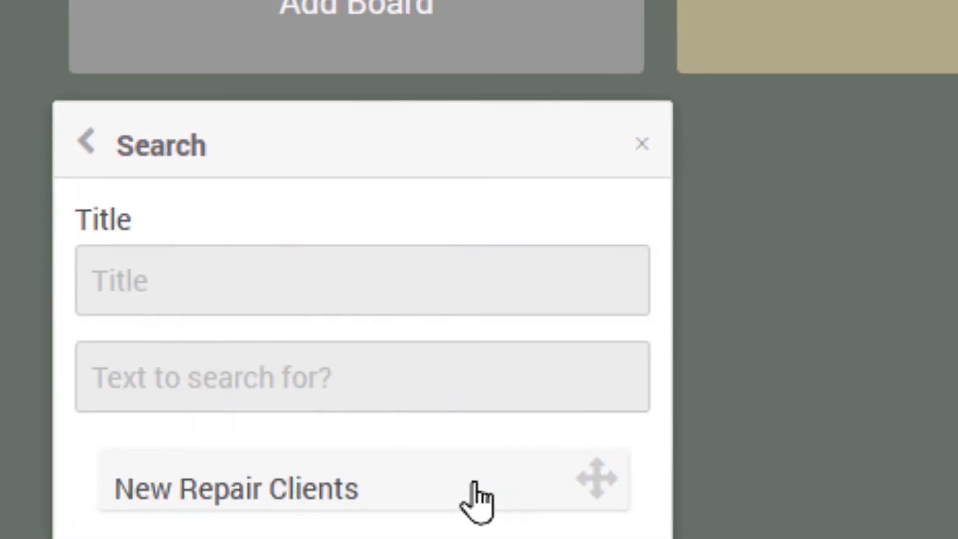
{"action": "type", "text": "https://projects.compumatter.biz/#"}
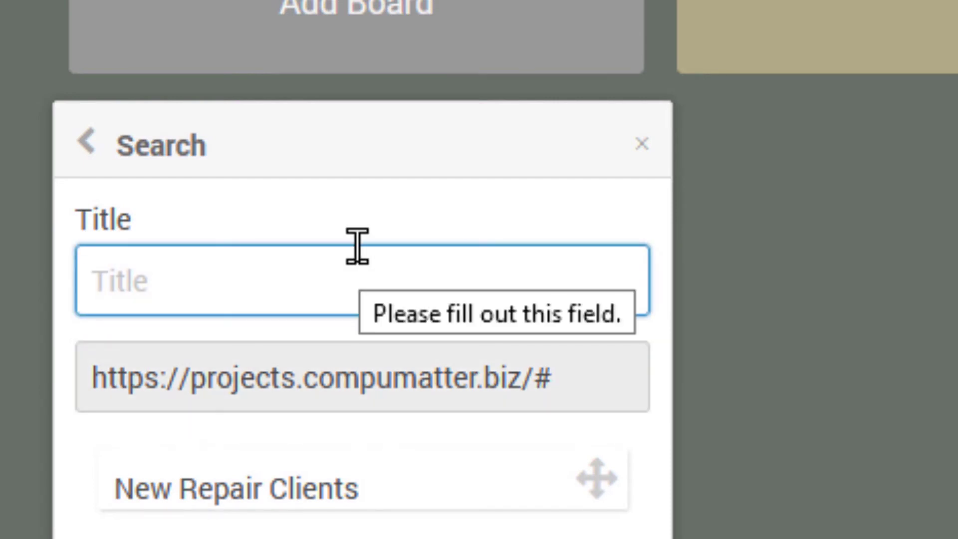
{"action": "type", "text": "Tom"}
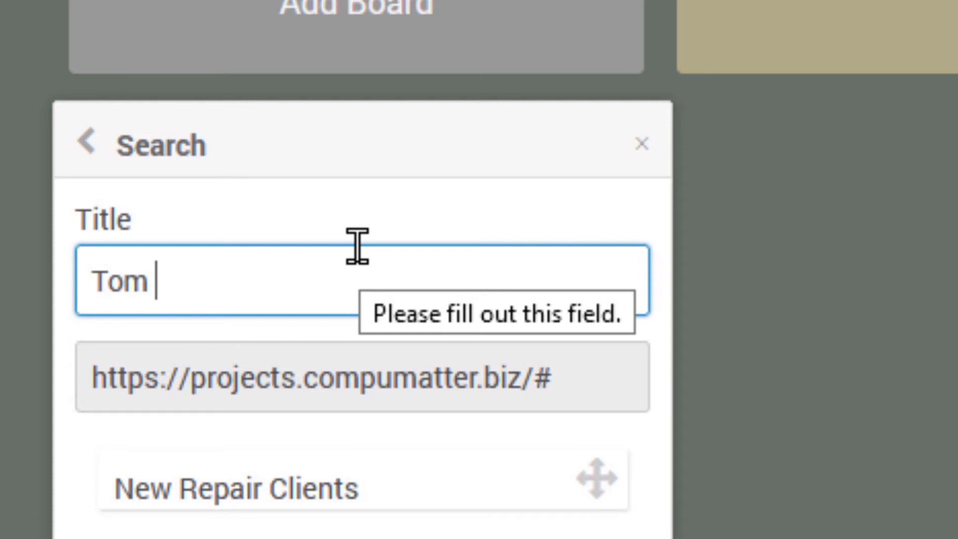
{"action": "type", "text": "Jones"}
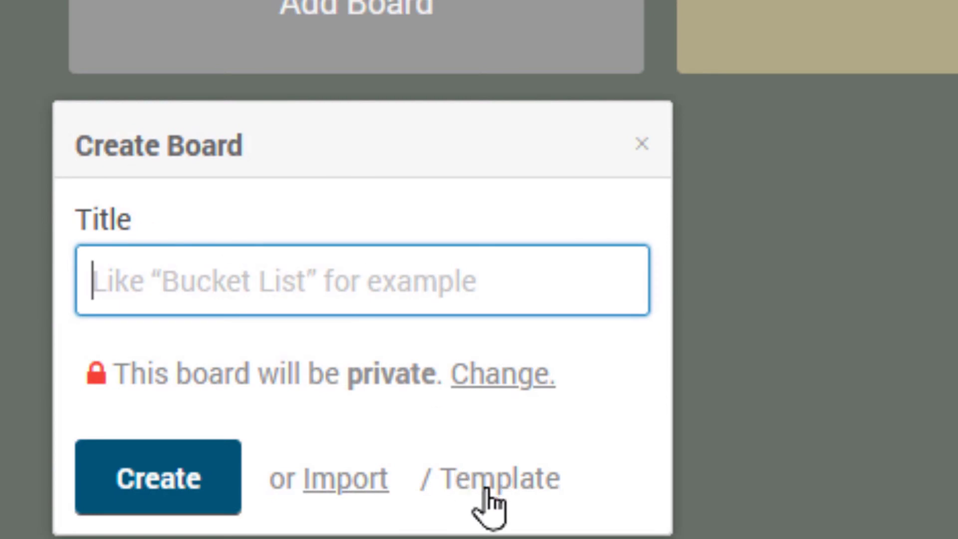
Step: Reopen the template picker with the site URL and 'Jones' as search text
{"action": "left_click", "coordinate": [488, 478]}
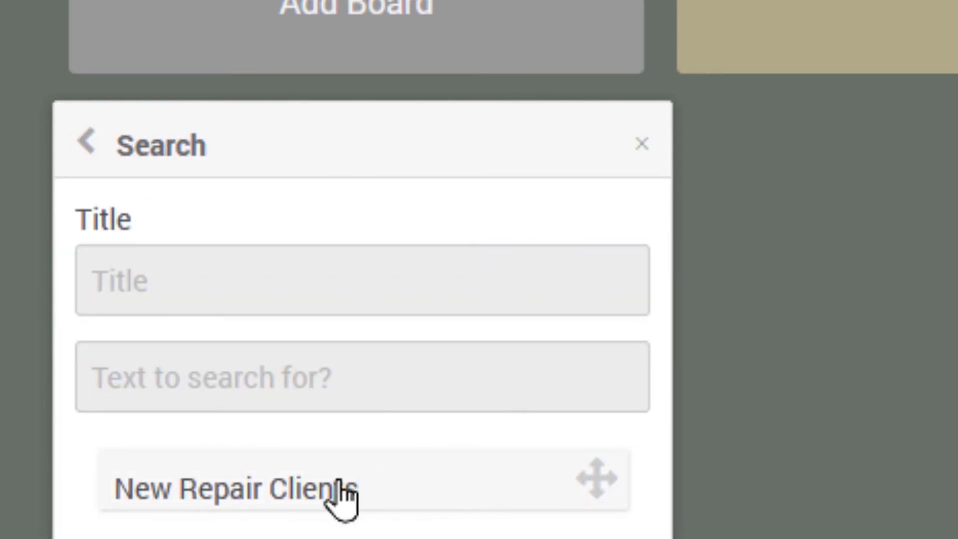
{"action": "type", "text": "https://projects.compumatter.biz/#"}
{"action": "type", "text": "Tom"}
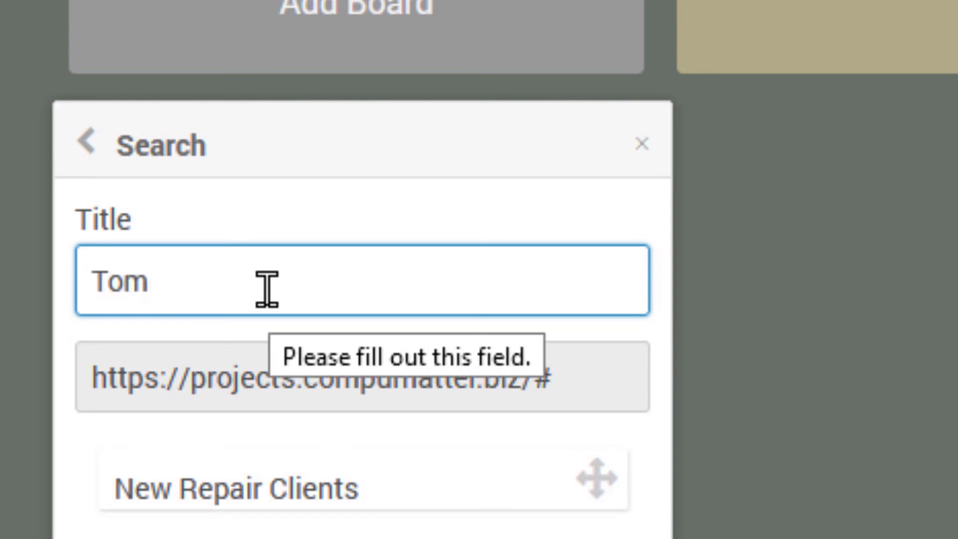
{"action": "type", "text": "Jones"}
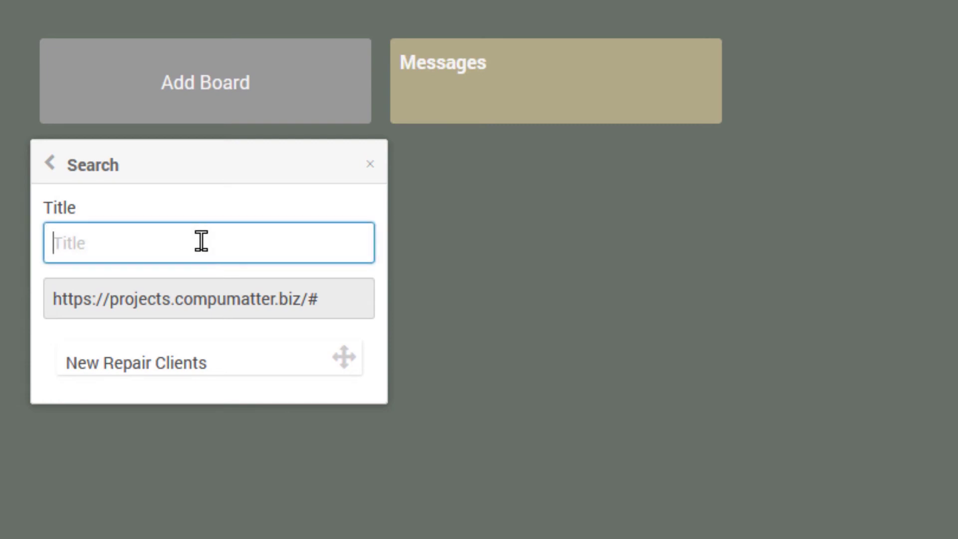
Step: Enter 'Tom Jones' in the template search, then go back to the empty new-board form
{"action": "type", "text": "Tome J"}
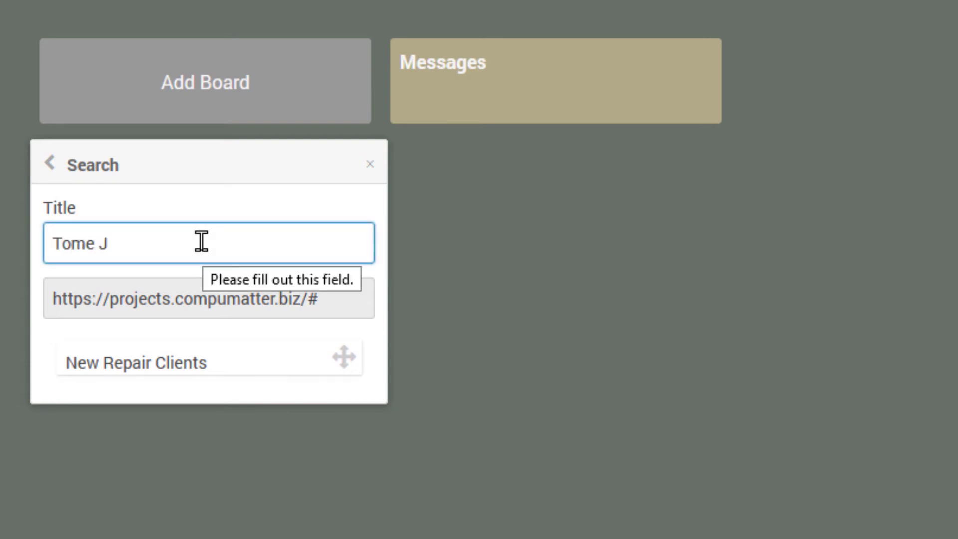
{"action": "type", "text": "Tom Jones"}
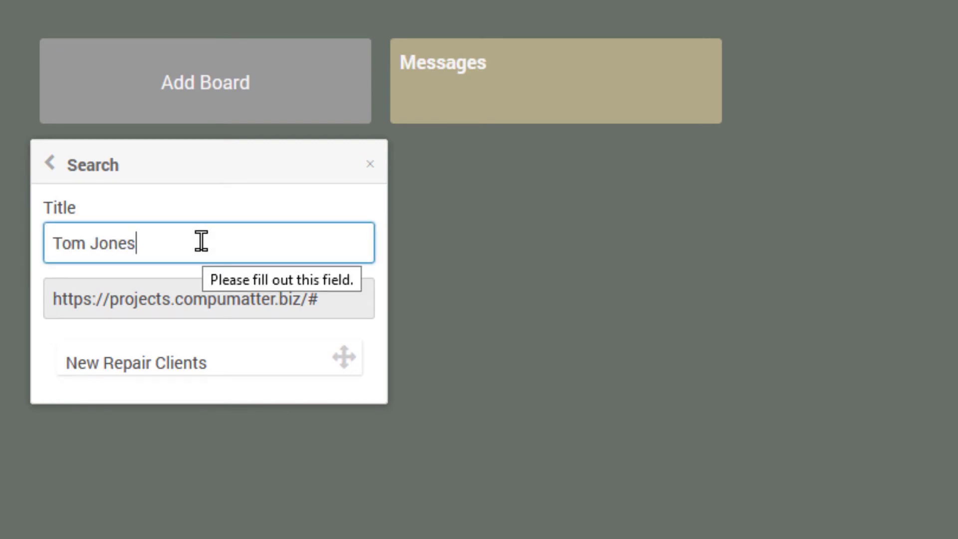
{"action": "left_click", "coordinate": [207, 299]}
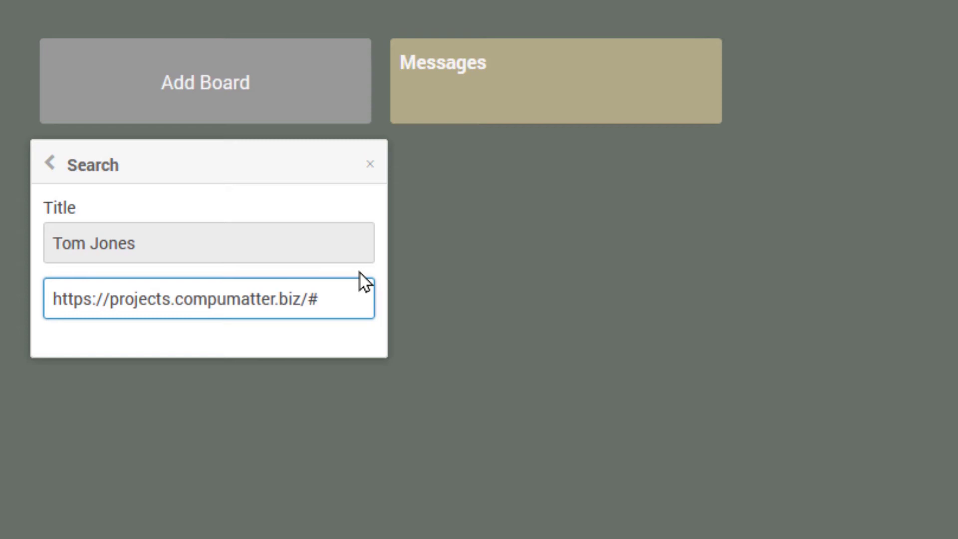
{"action": "mouse_move", "coordinate": [338, 300]}
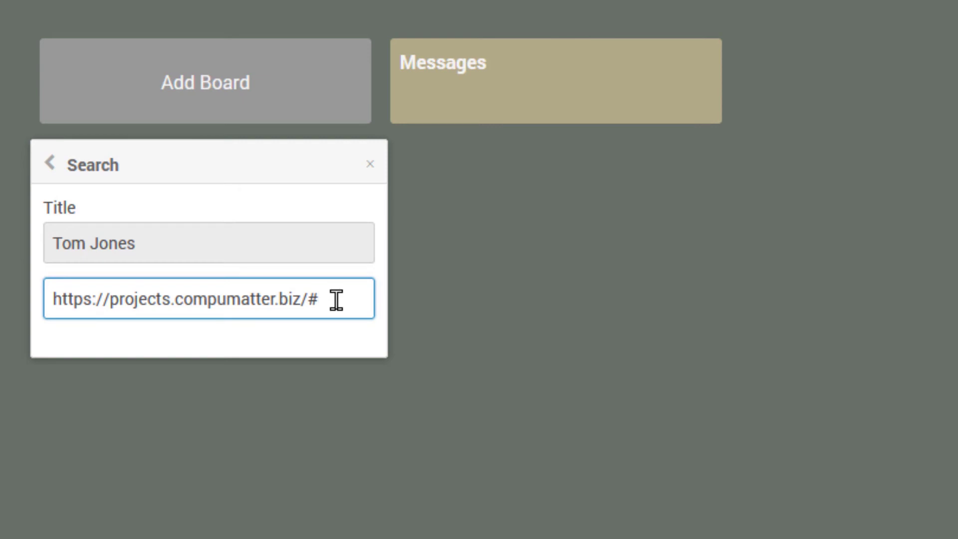
{"action": "left_click", "coordinate": [50, 163]}
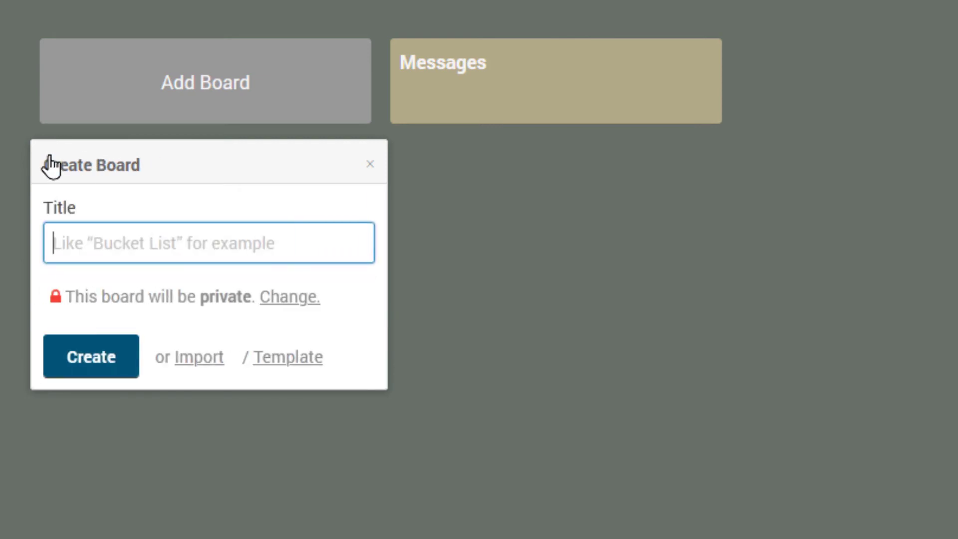
{"action": "mouse_move", "coordinate": [304, 353]}
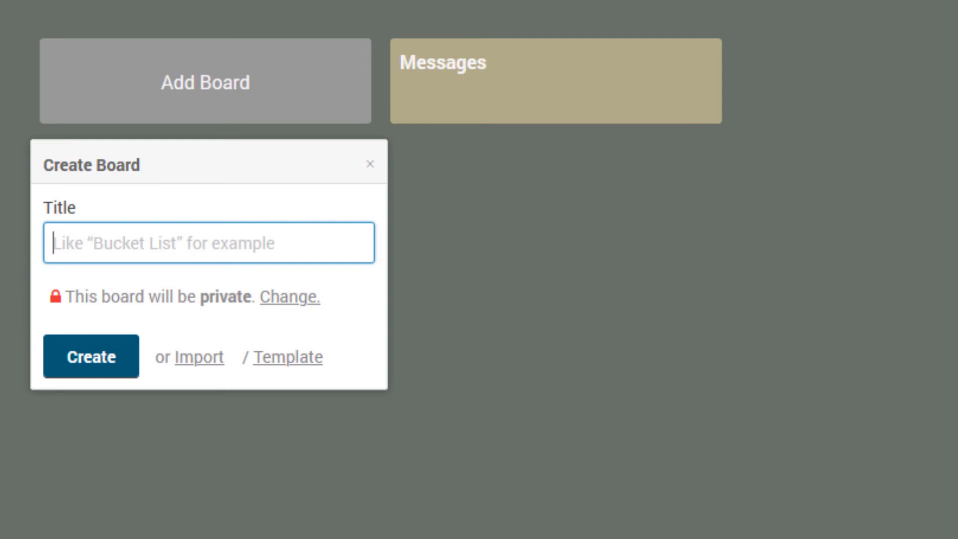
{"action": "mouse_move", "coordinate": [274, 250]}
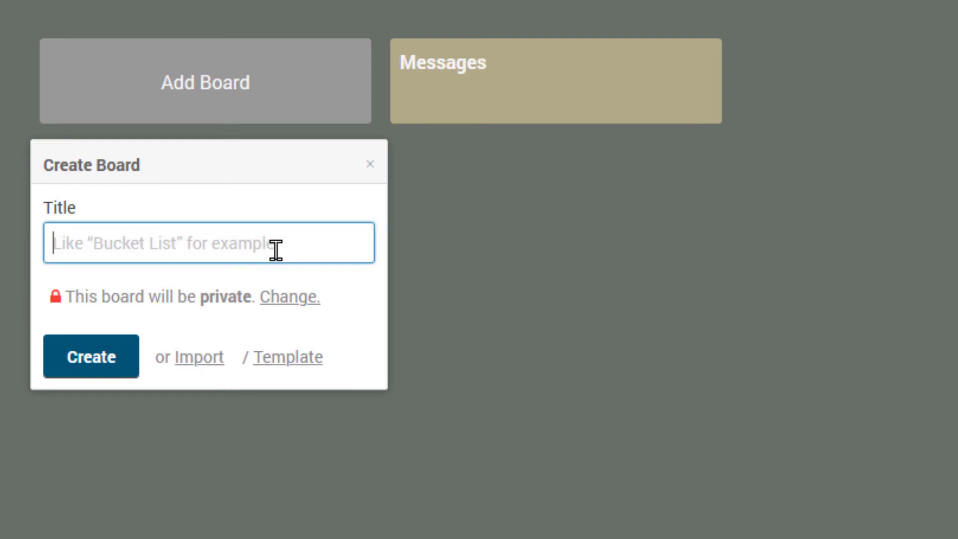
Step: Title the new board 'Tom Jones' and search 'Repair' to base it on New Repair Clients
{"action": "type", "text": "Tom Jon"}
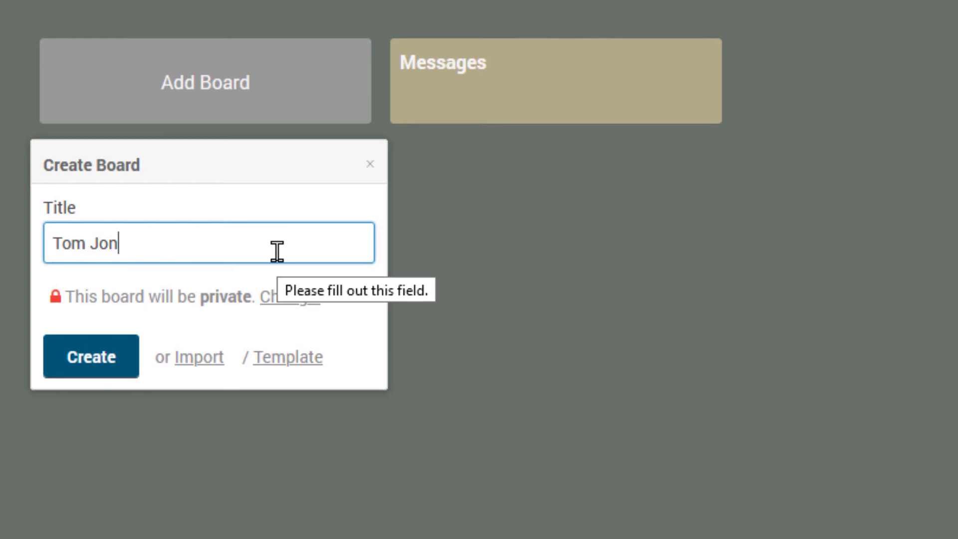
{"action": "left_click", "coordinate": [287, 357]}
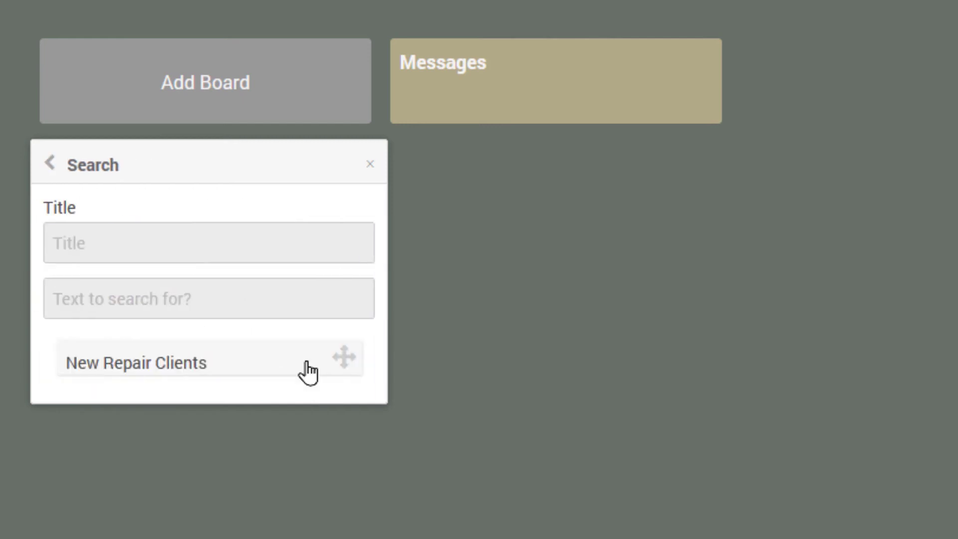
{"action": "left_click", "coordinate": [208, 243]}
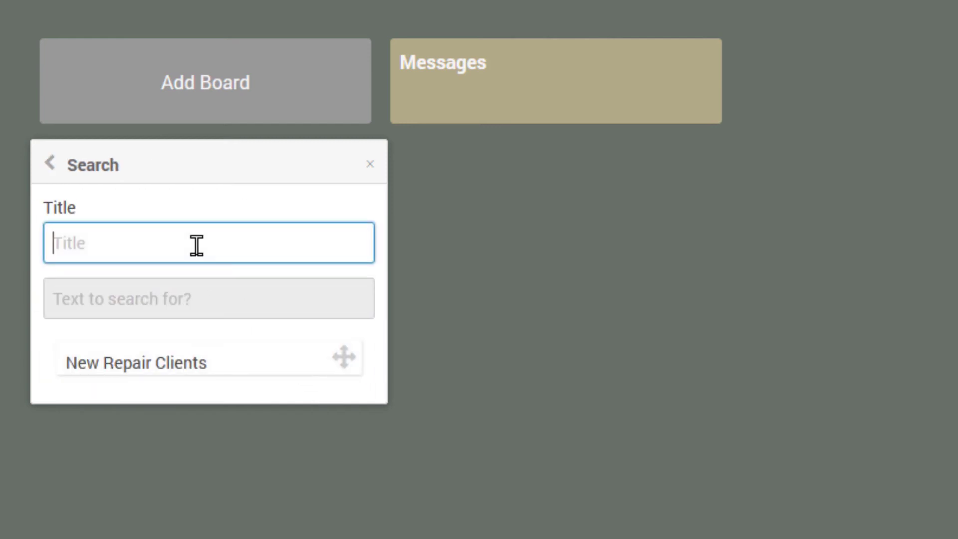
{"action": "type", "text": "Tom Jones"}
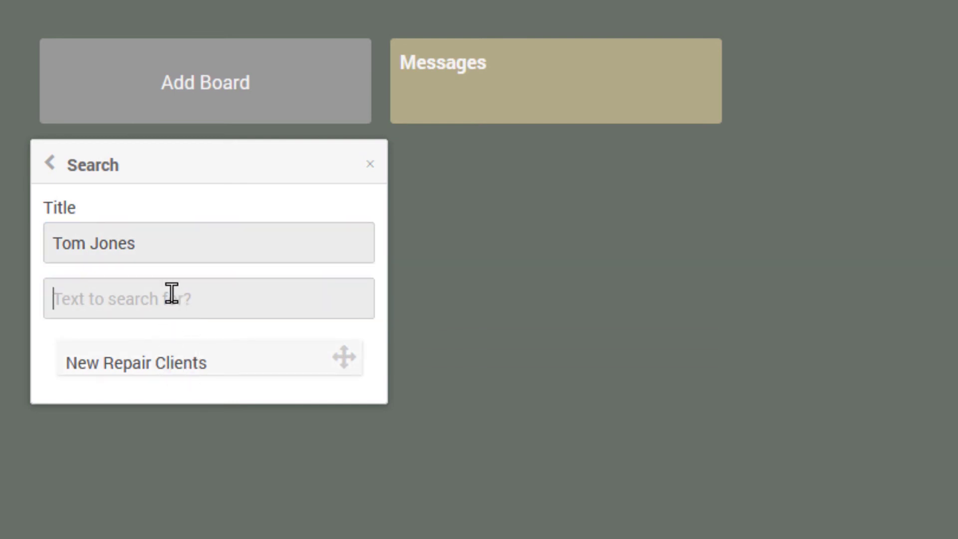
{"action": "type", "text": "https://projects.compumatter.biz/#"}
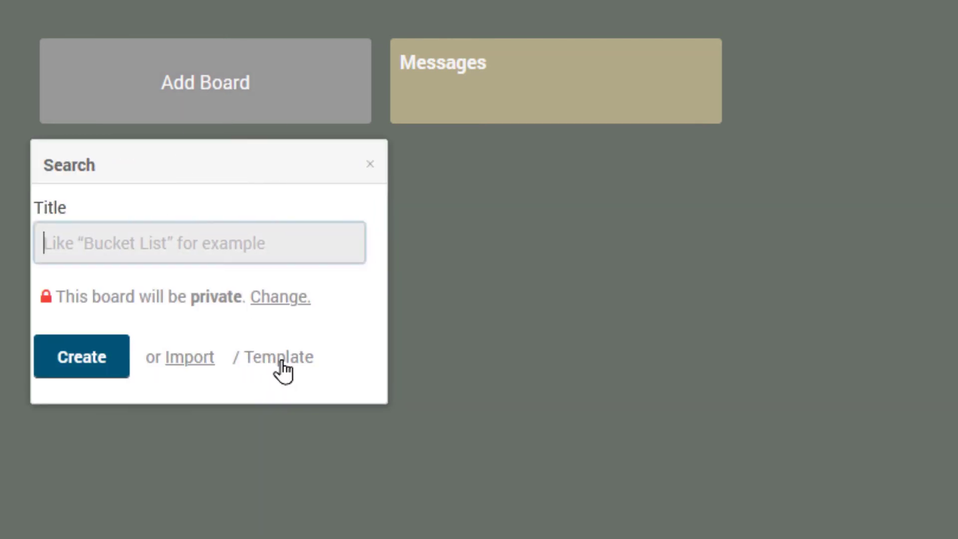
{"action": "type", "text": "Tom"}
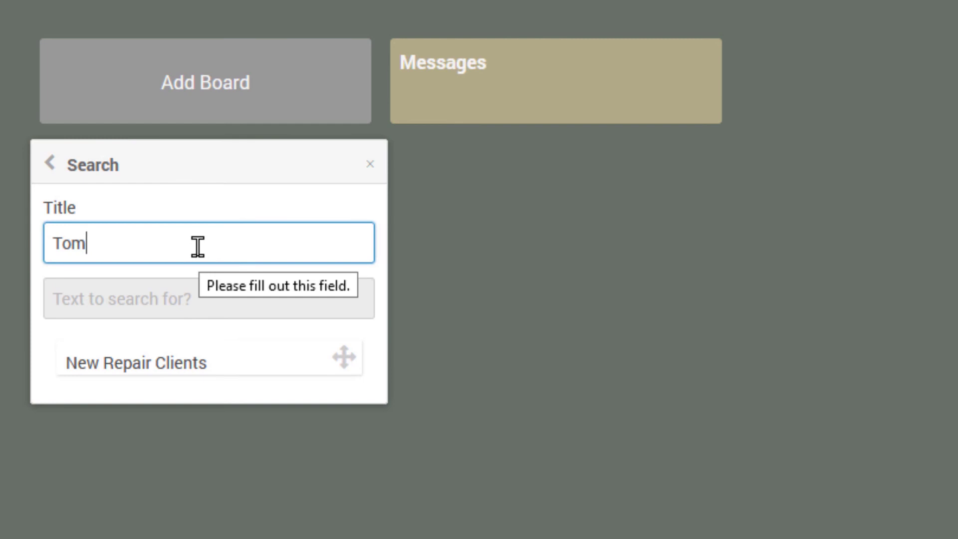
{"action": "type", "text": "Jones"}
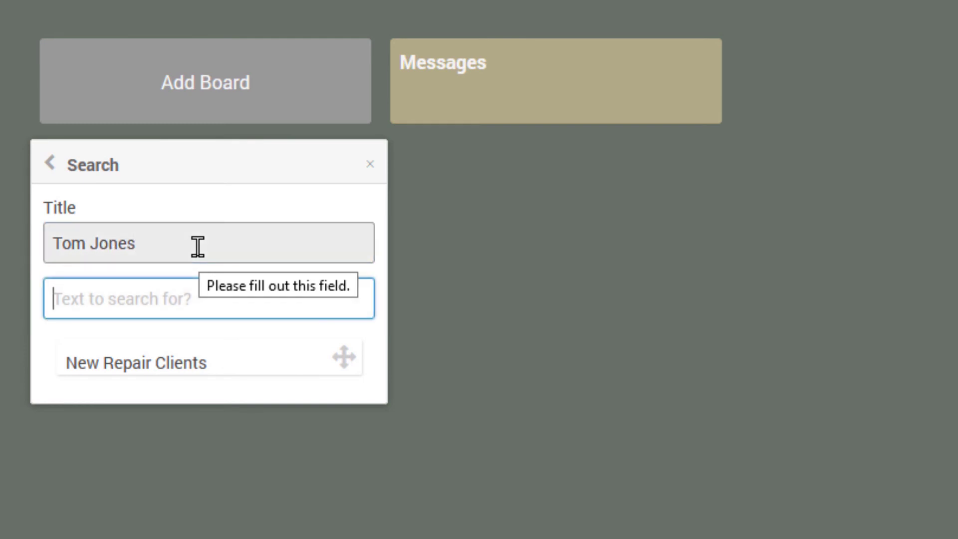
{"action": "type", "text": "R"}
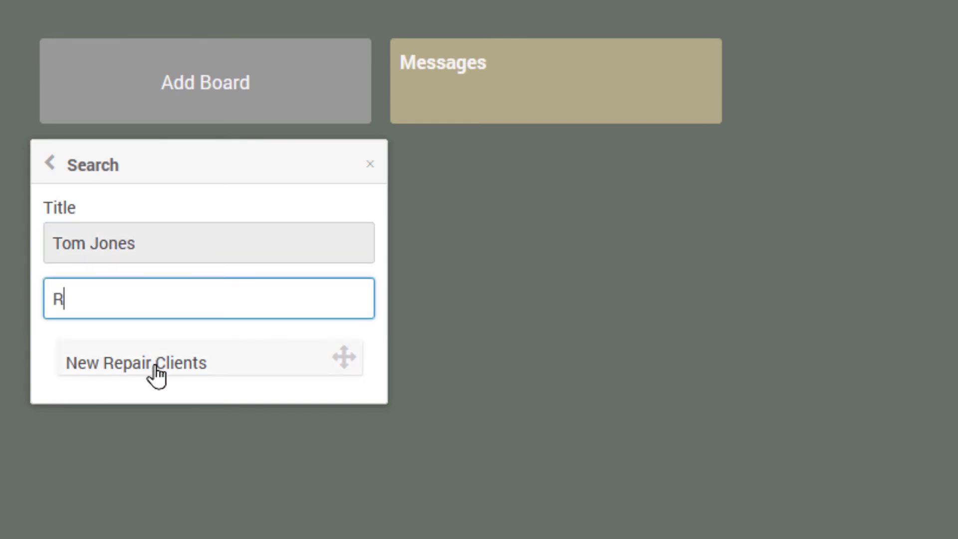
{"action": "type", "text": "epair"}
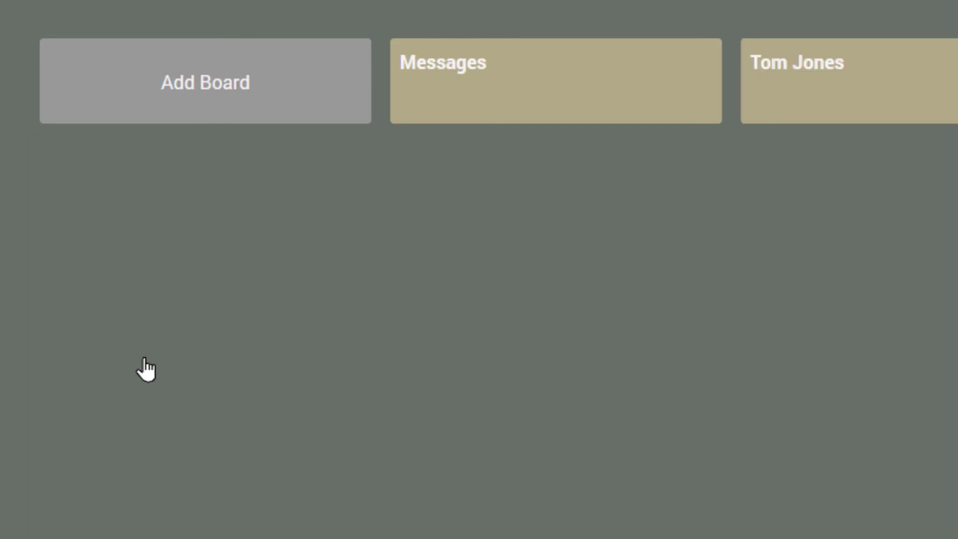
{"action": "mouse_move", "coordinate": [150, 367]}
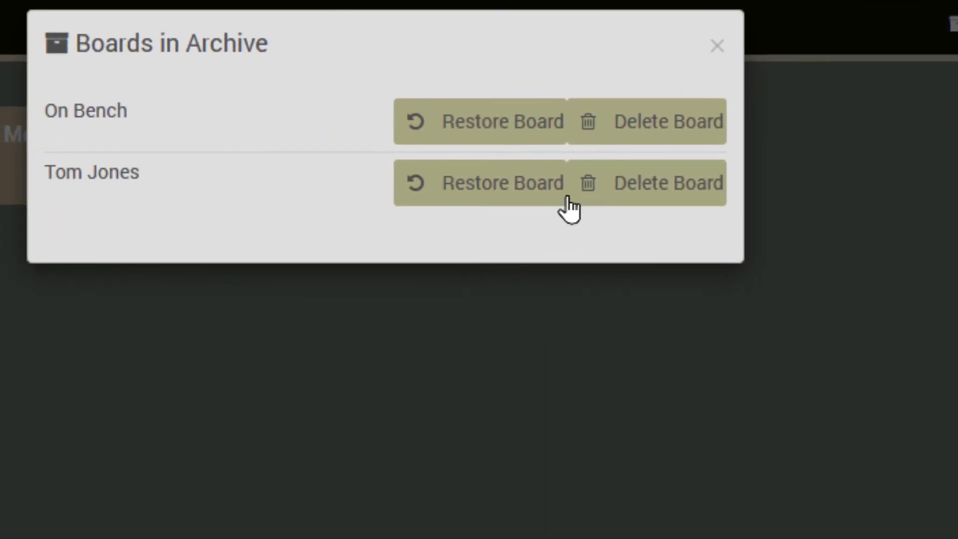
Step: Delete Tom Jones from Boards in Archive and confirm the permanent deletion
{"action": "left_click", "coordinate": [667, 182]}
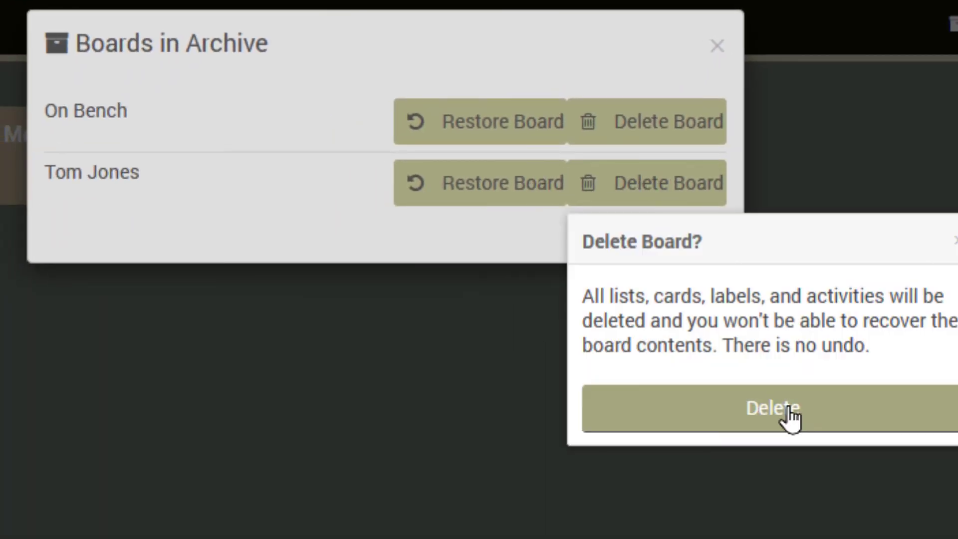
{"action": "left_click", "coordinate": [773, 408]}
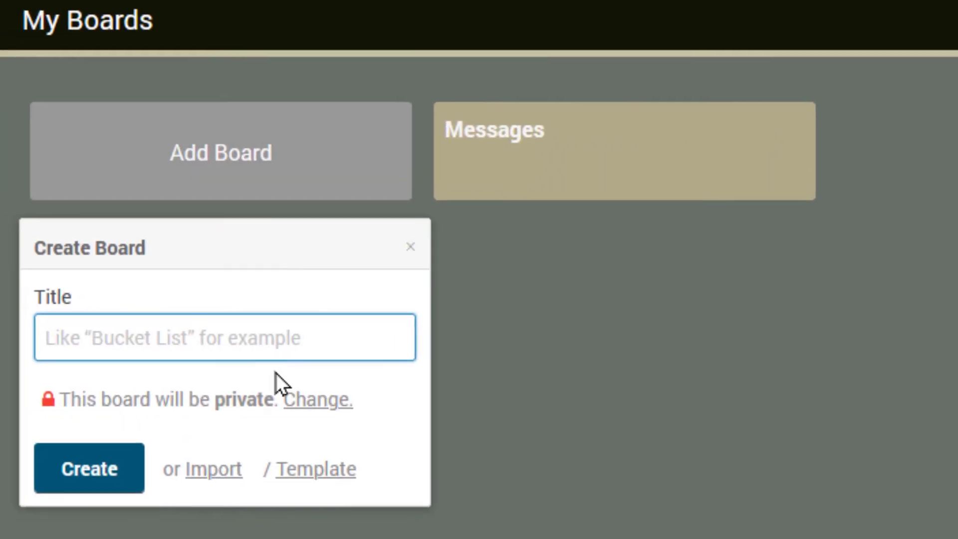
{"action": "left_click", "coordinate": [316, 468]}
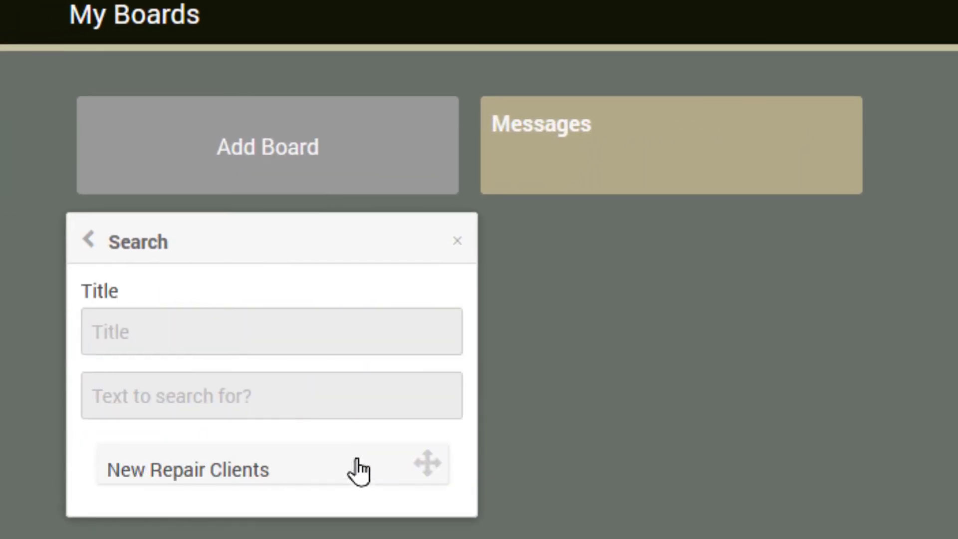
{"action": "left_click", "coordinate": [271, 332]}
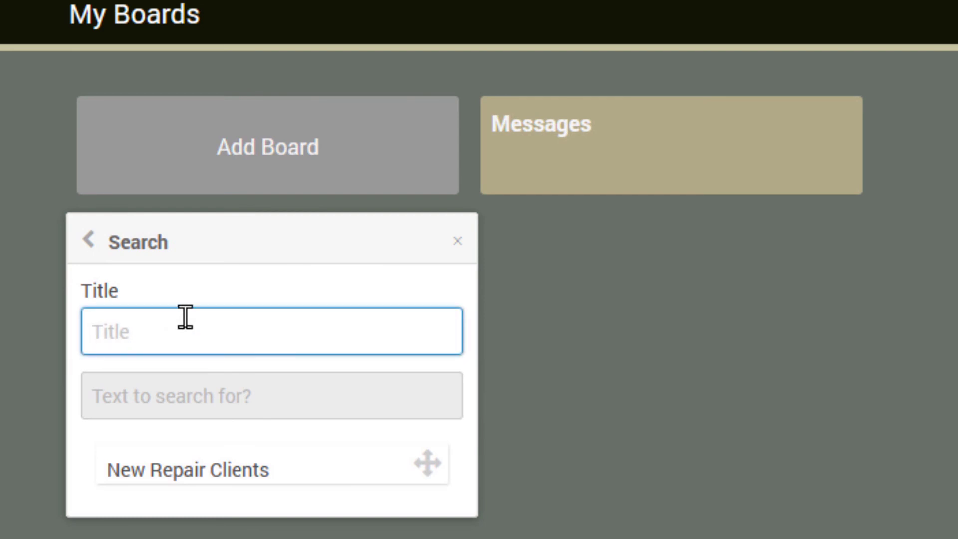
{"action": "type", "text": "Tom Jone"}
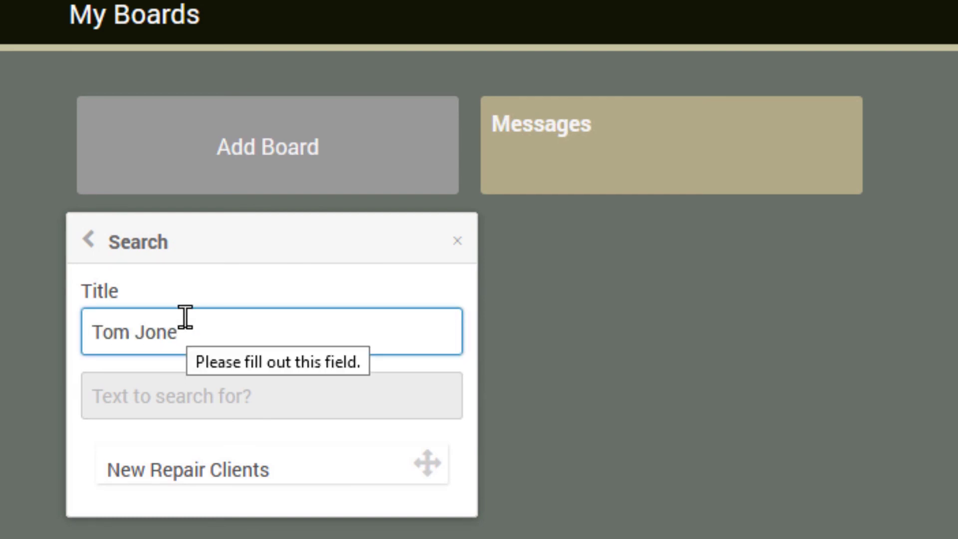
{"action": "type", "text": "s"}
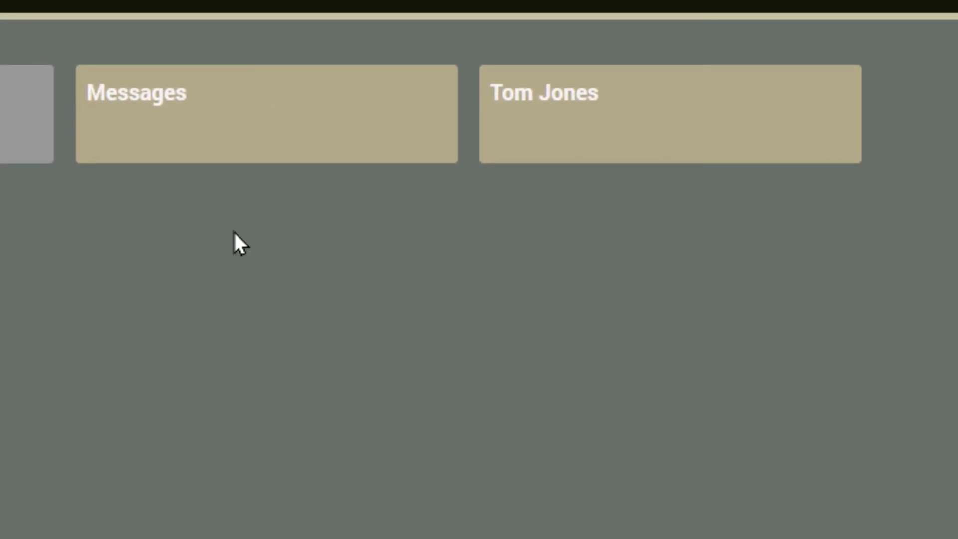
{"action": "mouse_move", "coordinate": [565, 104]}
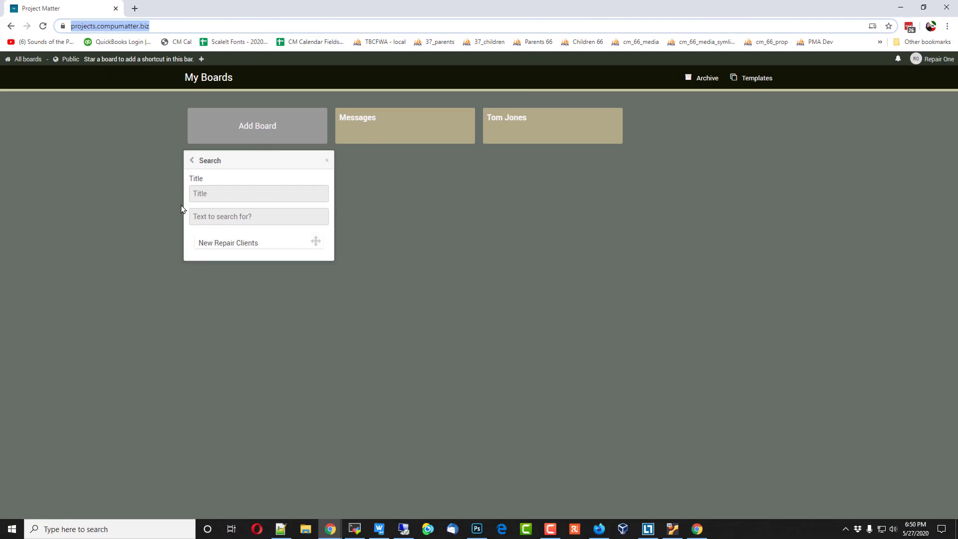
Step: Title the new board 'Tom' and create it from the New Repair Clients template
{"action": "type", "text": "Tom Jones"}
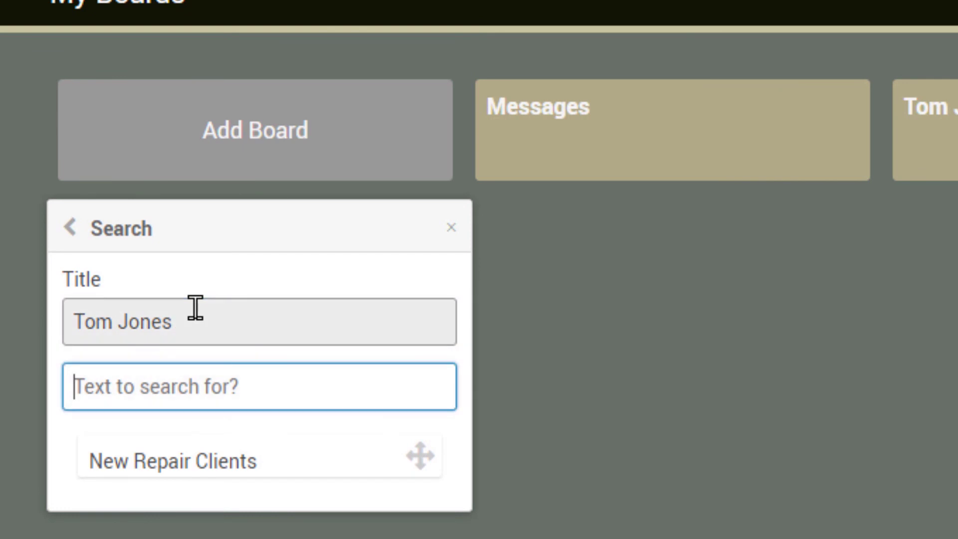
{"action": "mouse_move", "coordinate": [394, 476]}
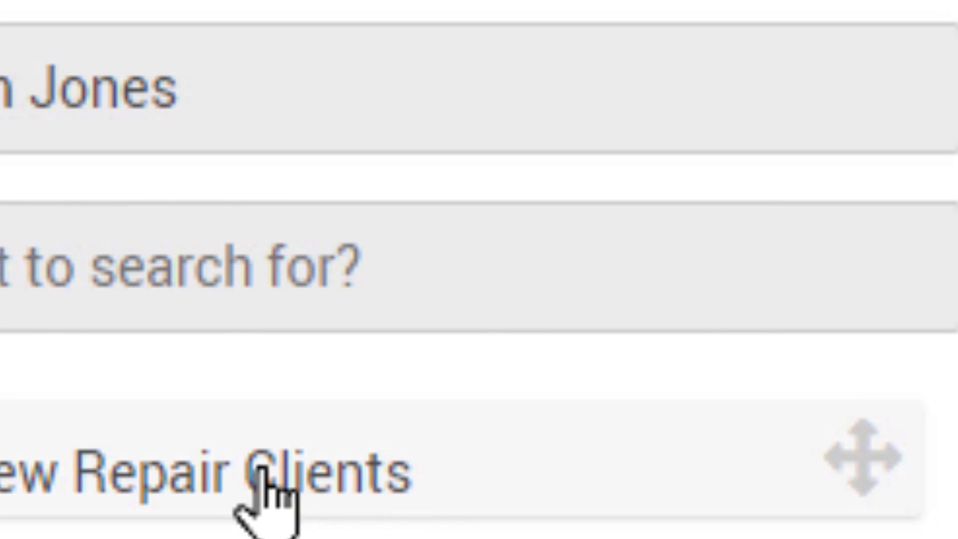
{"action": "left_click", "coordinate": [263, 471]}
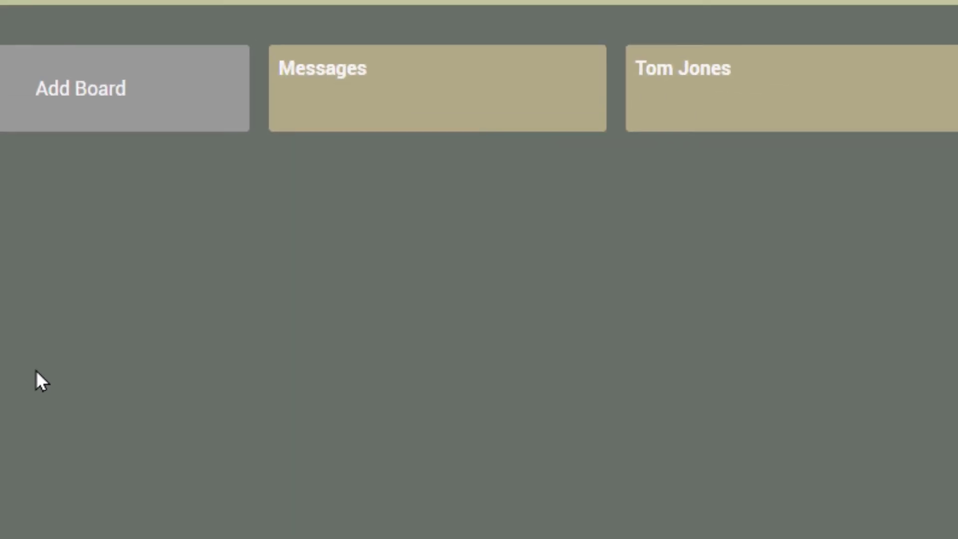
{"action": "mouse_move", "coordinate": [117, 257]}
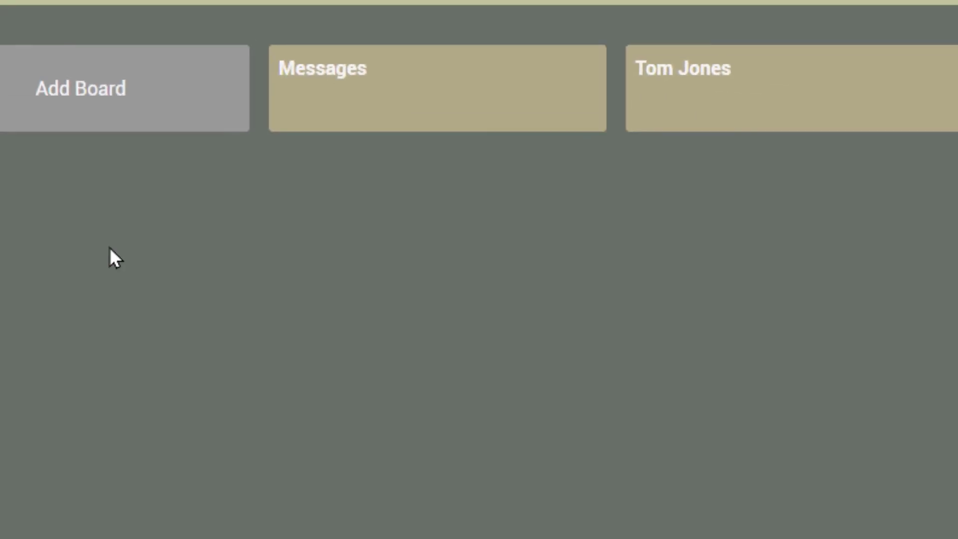